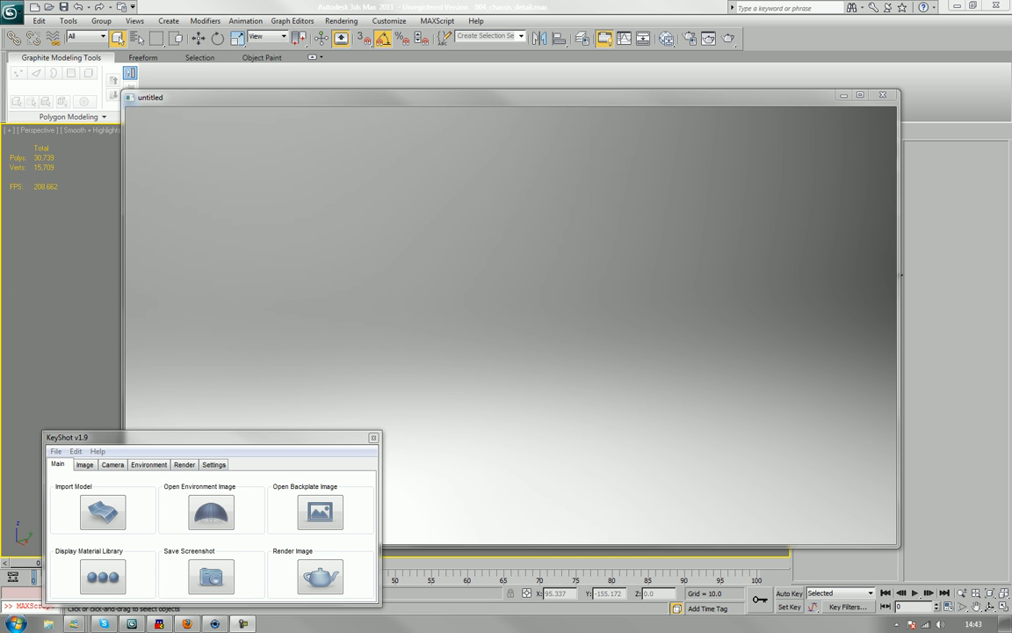
{"action": "mouse_move", "coordinate": [129, 338]}
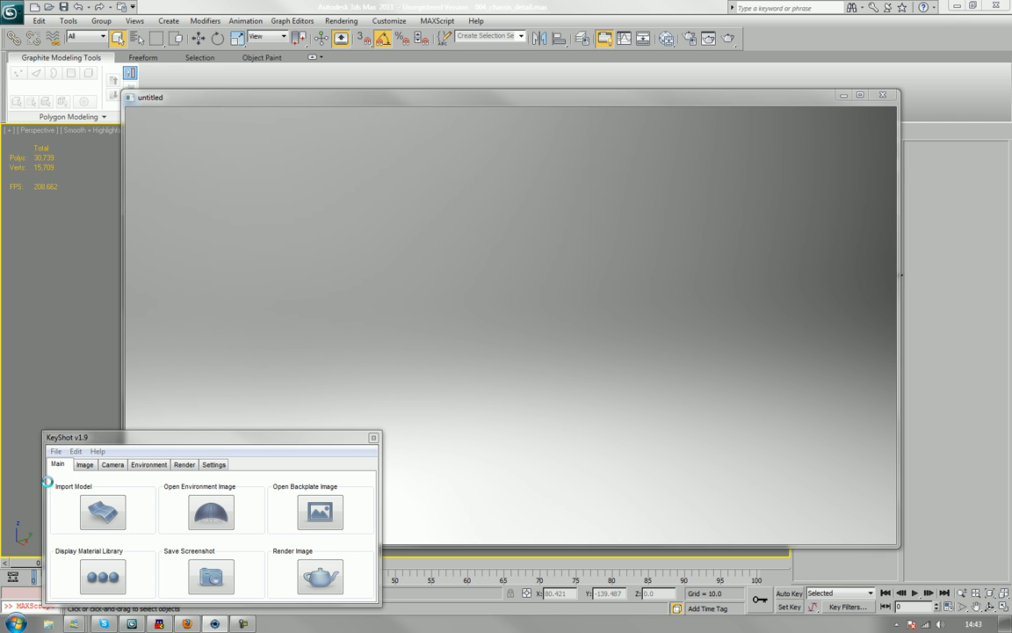
{"action": "mouse_move", "coordinate": [188, 279]}
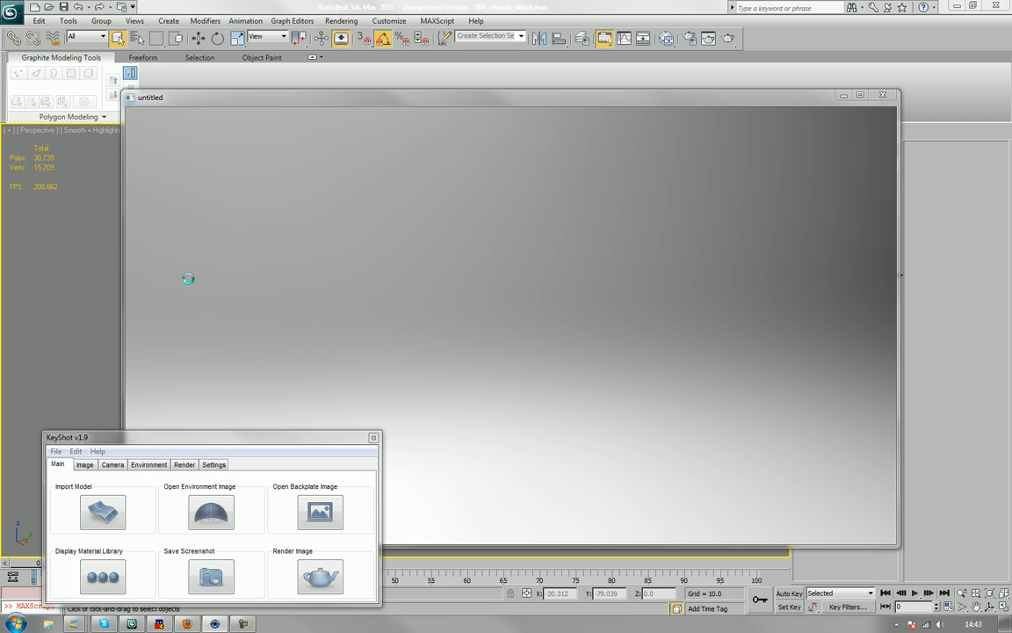
Step: Start a model import from KeyShot's Main tab
{"action": "left_click", "coordinate": [102, 511]}
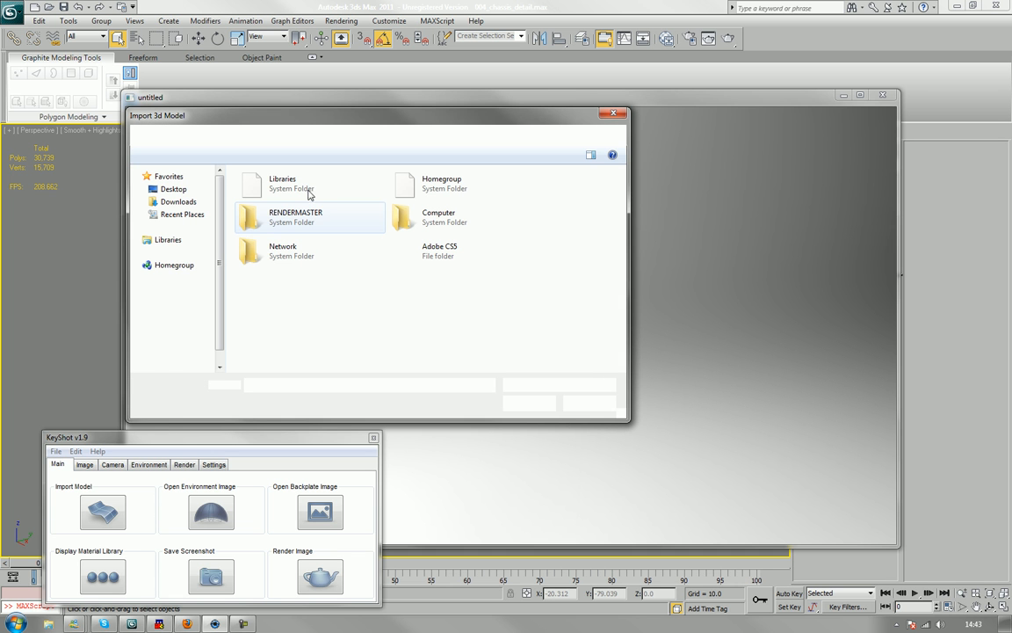
Step: Choose the tieinty1 FBX file from the Desktop and open it
{"action": "left_click", "coordinate": [173, 189]}
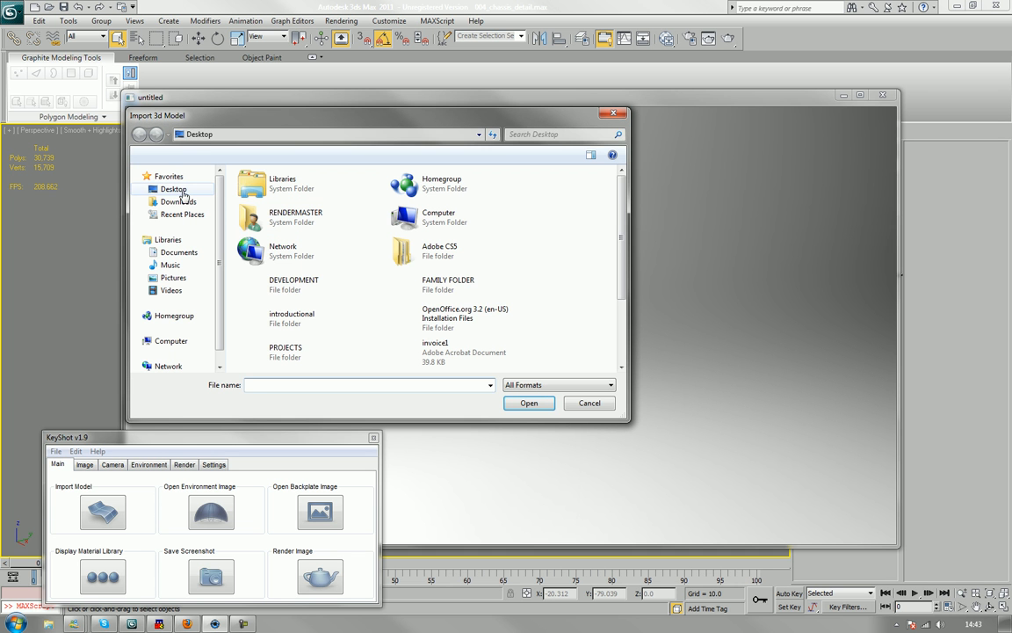
{"action": "left_click", "coordinate": [174, 189]}
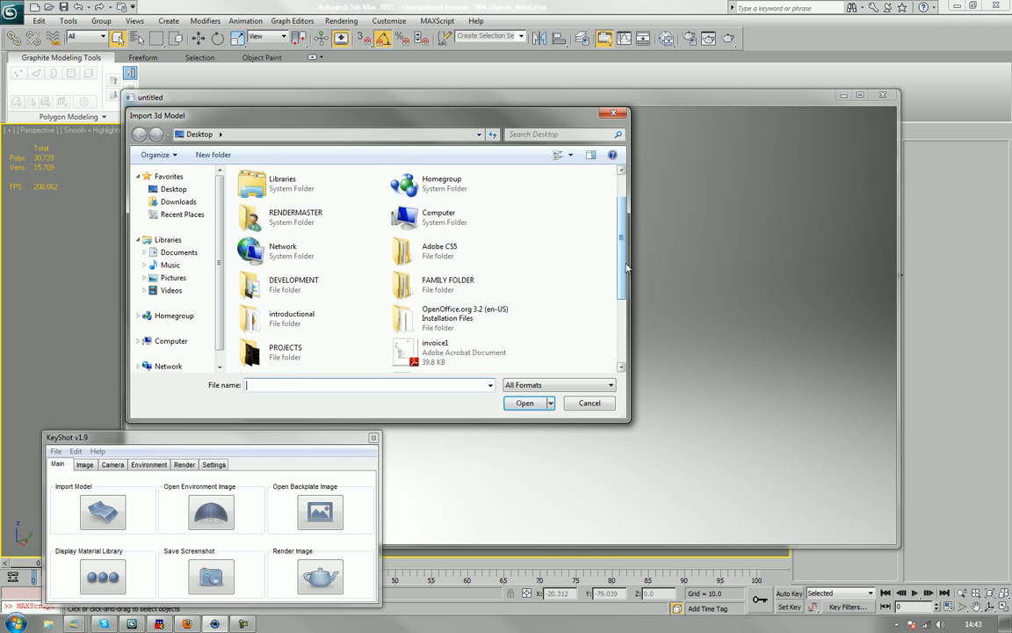
{"action": "scroll", "scroll_direction": "down", "scroll_amount": 3}
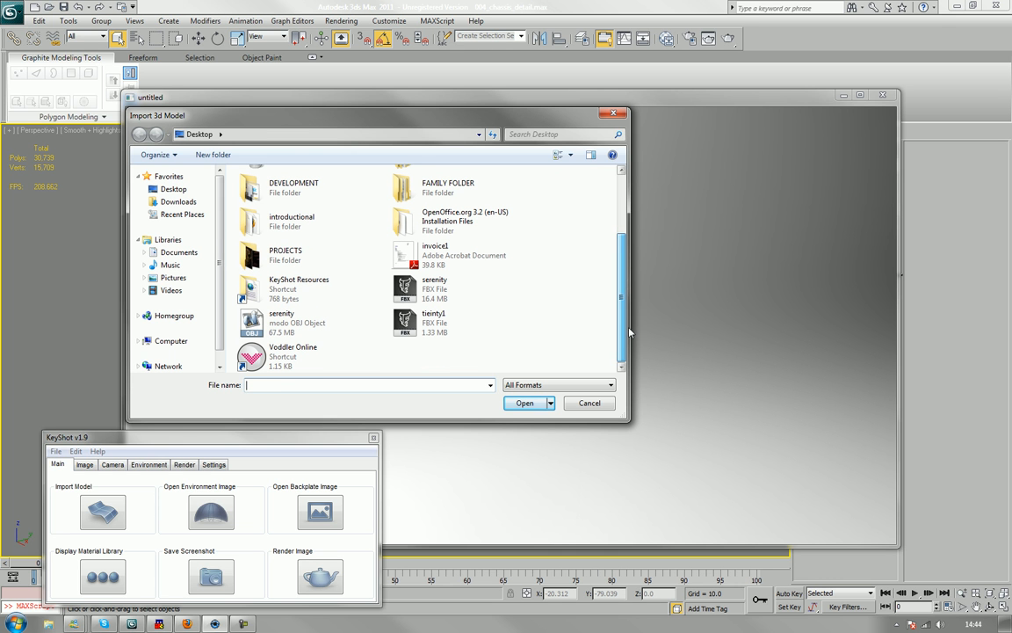
{"action": "left_click", "coordinate": [434, 322]}
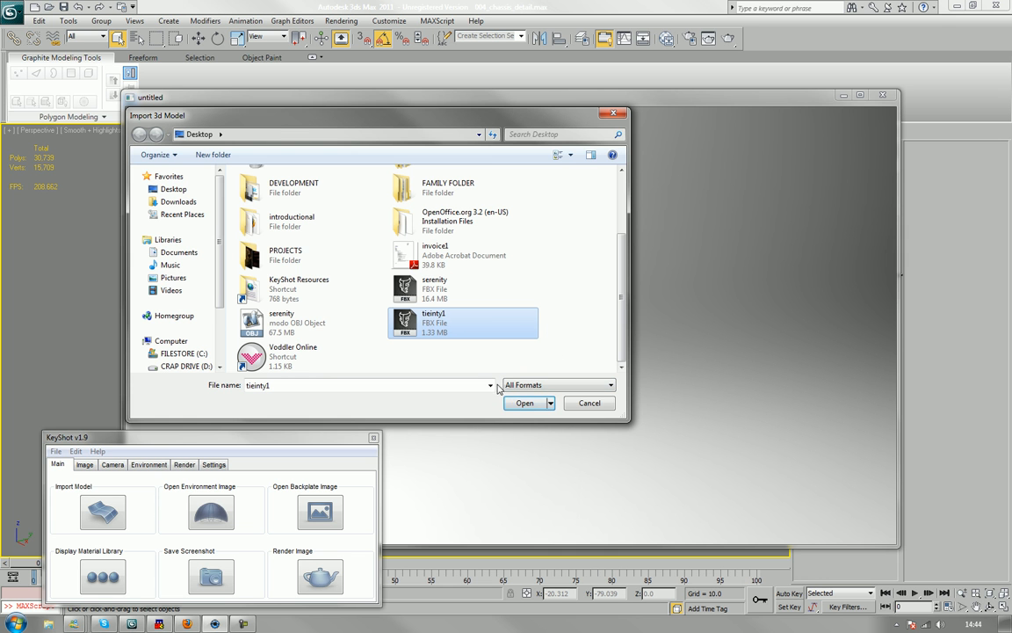
{"action": "left_click", "coordinate": [524, 403]}
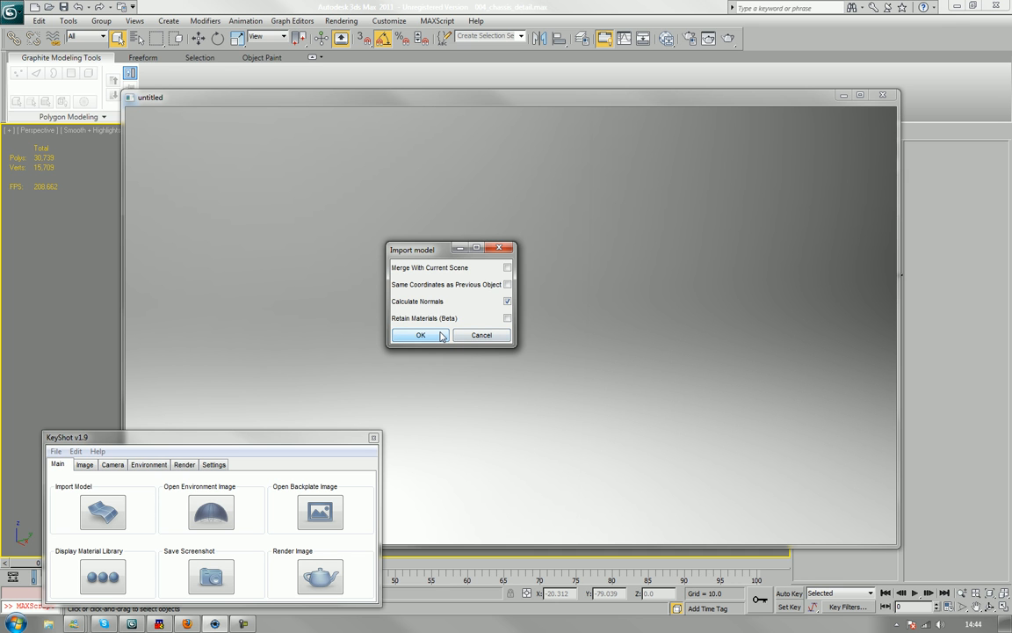
Step: Accept the tieinty1 import options and orbit the view around the ship
{"action": "left_click", "coordinate": [420, 335]}
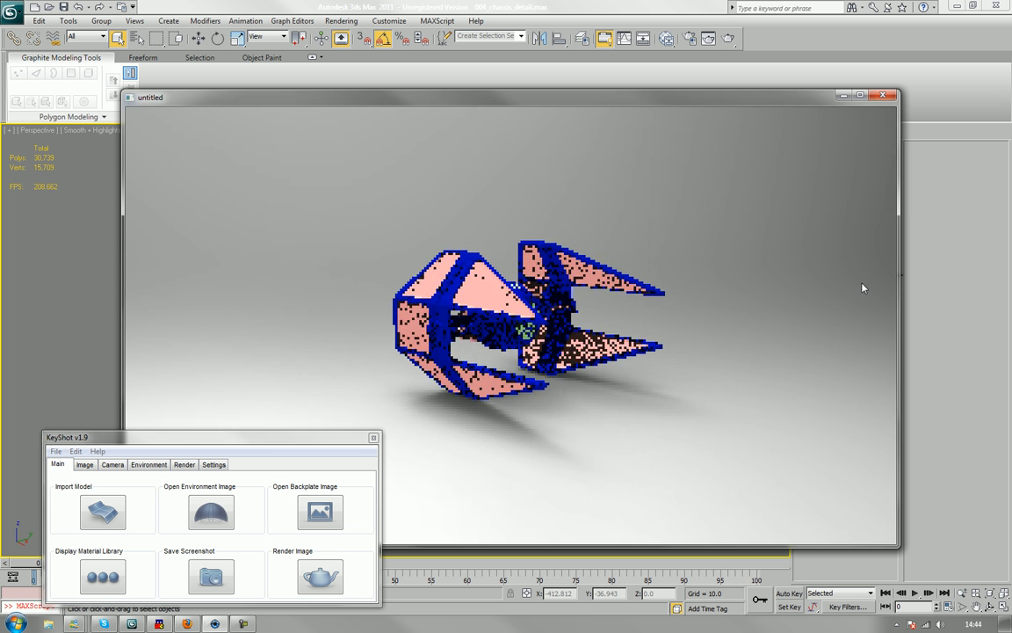
{"action": "left_click_drag", "start_coordinate": [863, 288], "coordinate": [645, 318]}
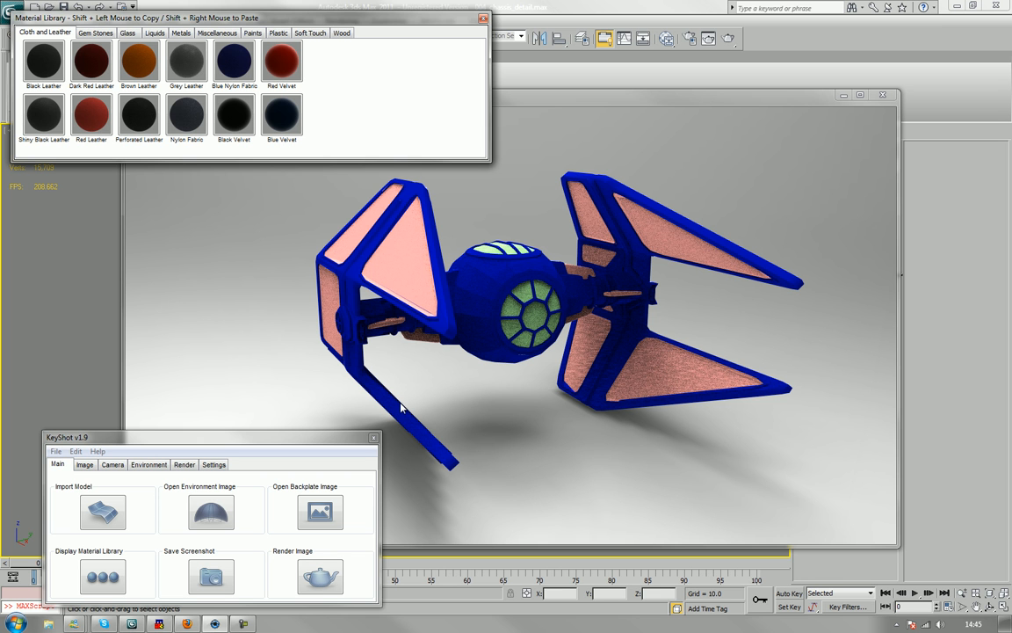
{"action": "mouse_move", "coordinate": [649, 402]}
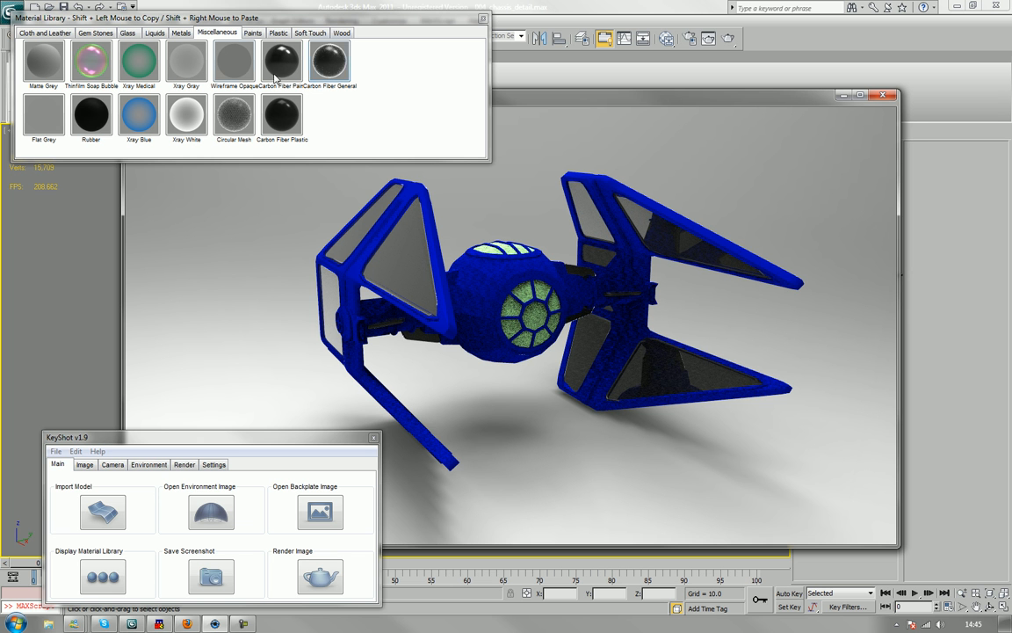
Step: Paste a dark Miscellaneous mesh material onto the pink wing panels
{"action": "left_click", "coordinate": [281, 60]}
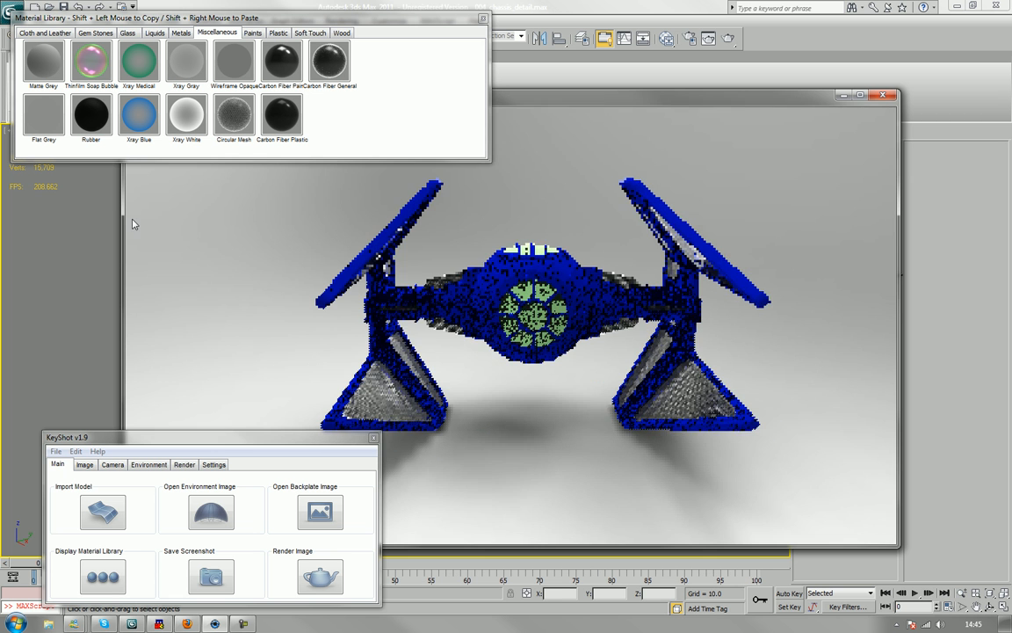
{"action": "left_click", "coordinate": [15, 624]}
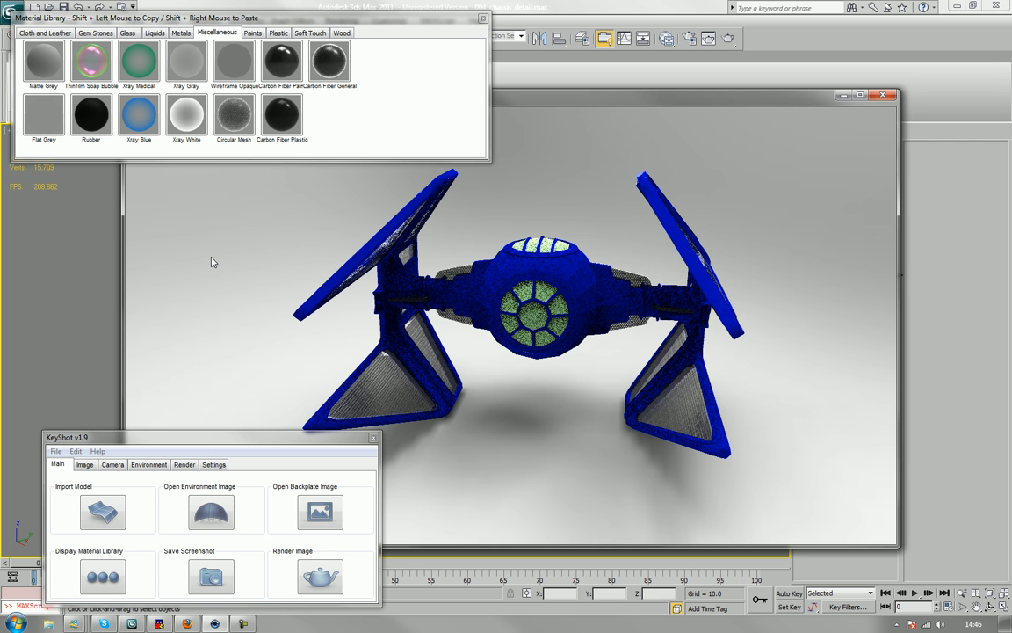
{"action": "left_click", "coordinate": [129, 32]}
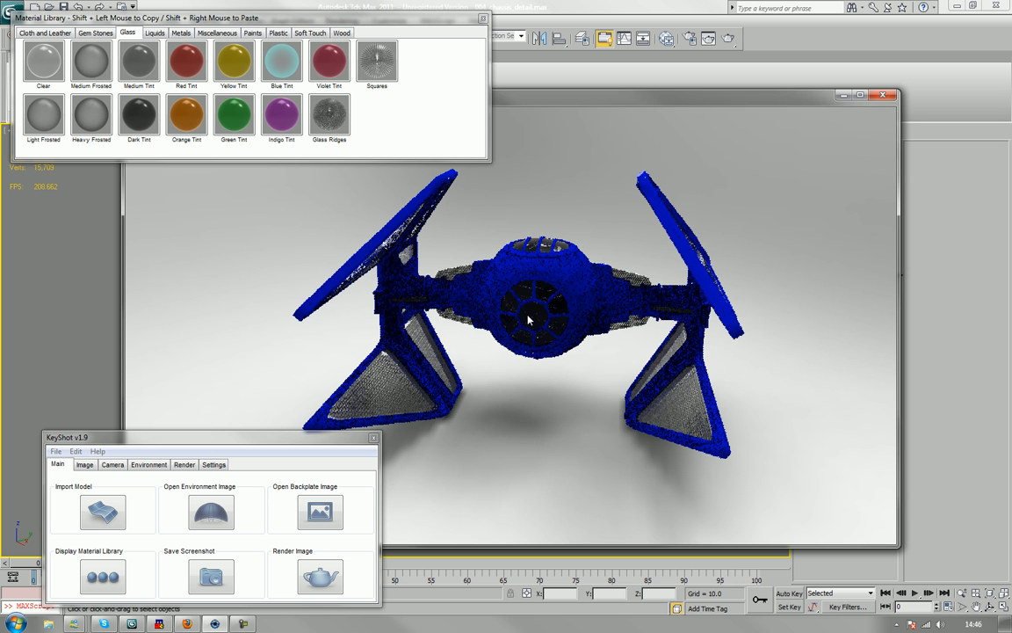
Step: Apply Dark Tint glass to the cockpit and Brushed Steel to the hull
{"action": "left_click", "coordinate": [181, 32]}
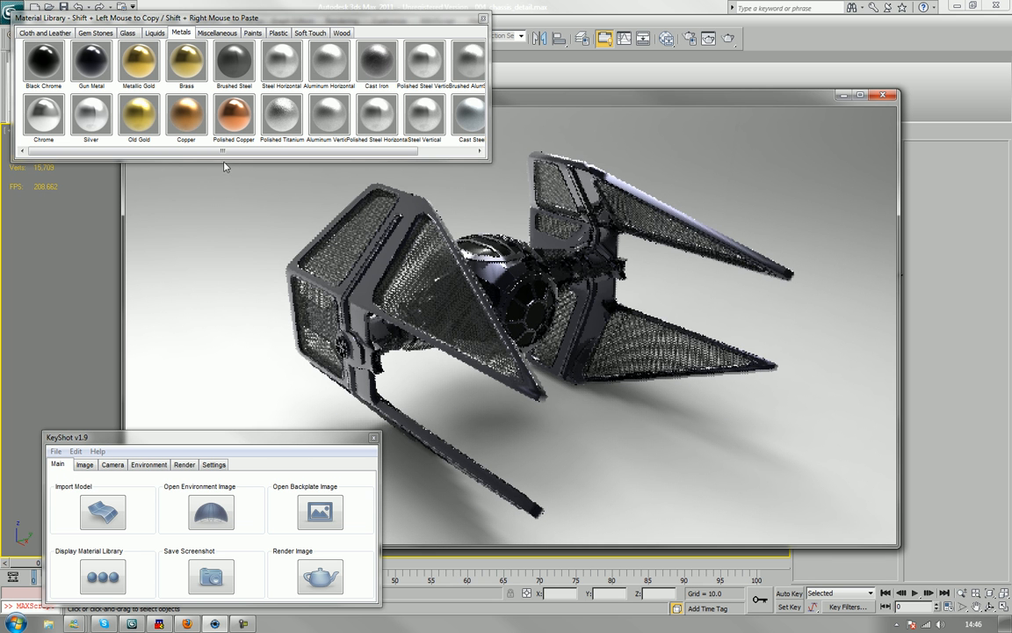
{"action": "left_click", "coordinate": [234, 62]}
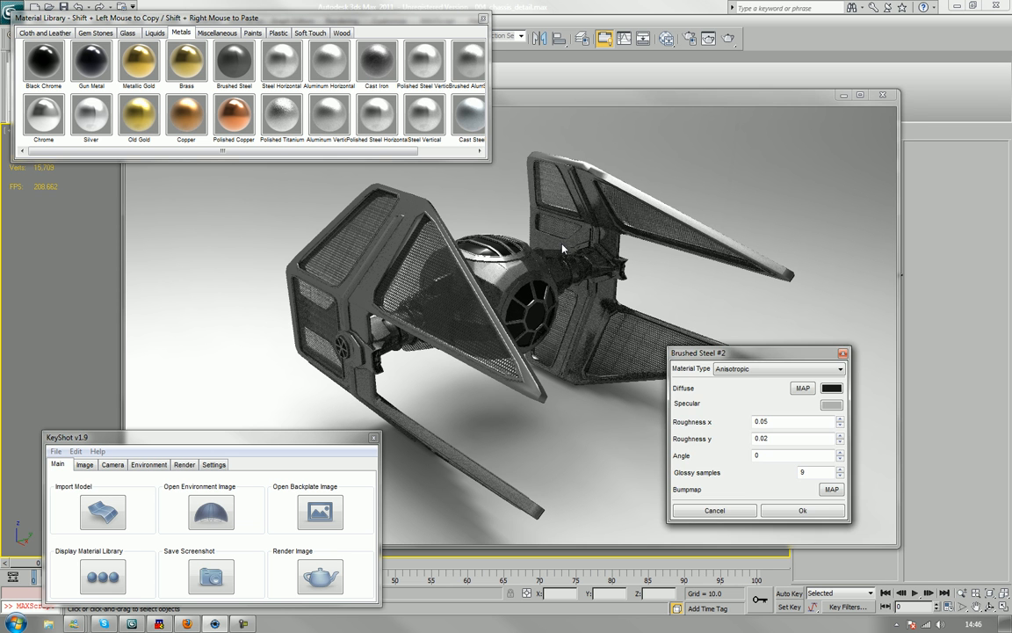
Step: Change the Brushed Steel #2 diffuse colour from a trial purple to dark red
{"action": "left_click", "coordinate": [831, 387]}
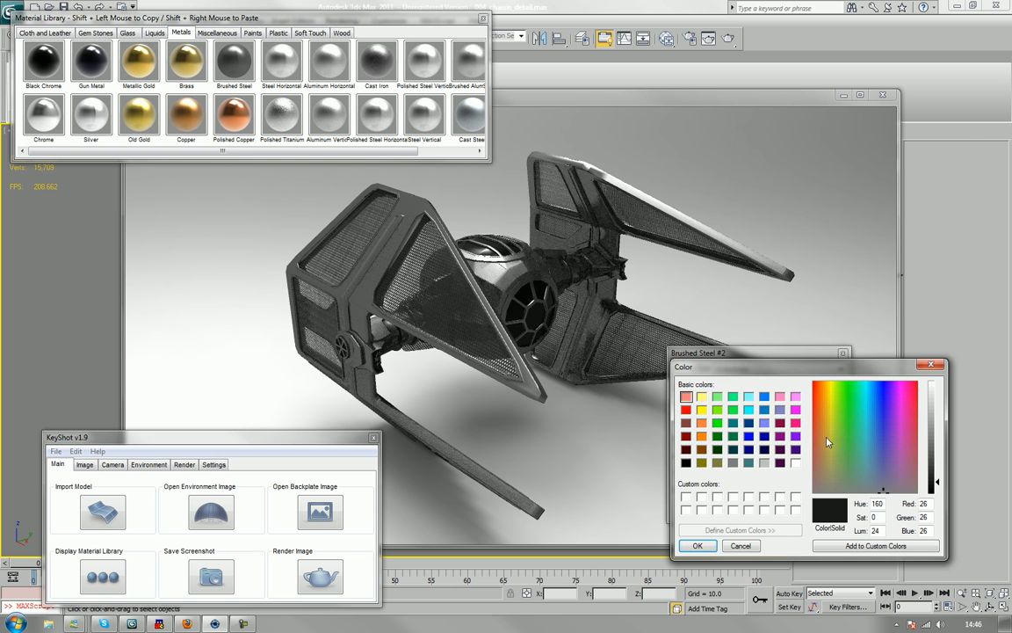
{"action": "left_click", "coordinate": [886, 410]}
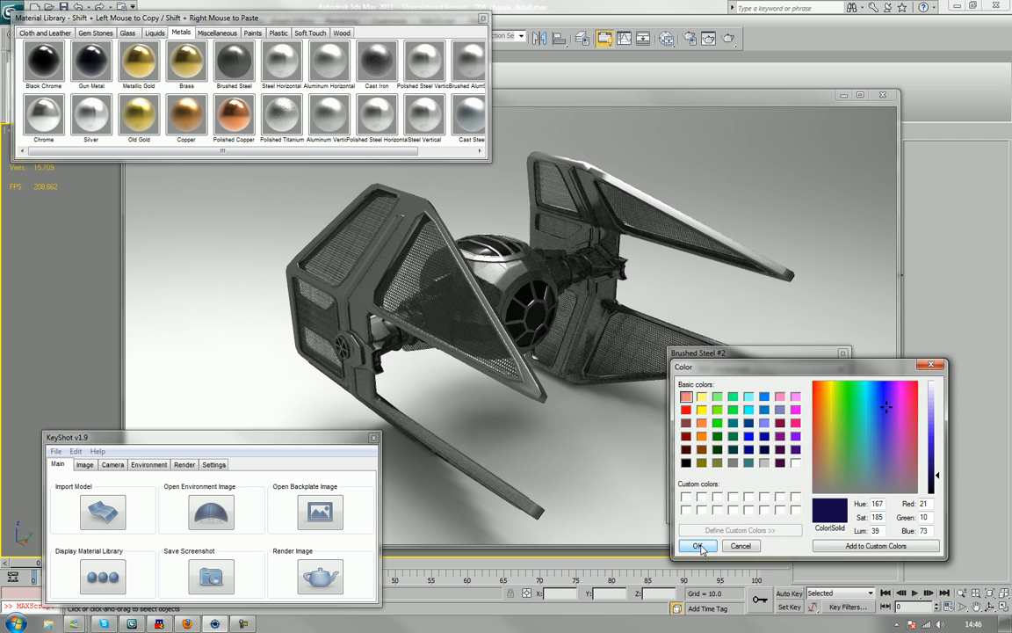
{"action": "left_click", "coordinate": [697, 546]}
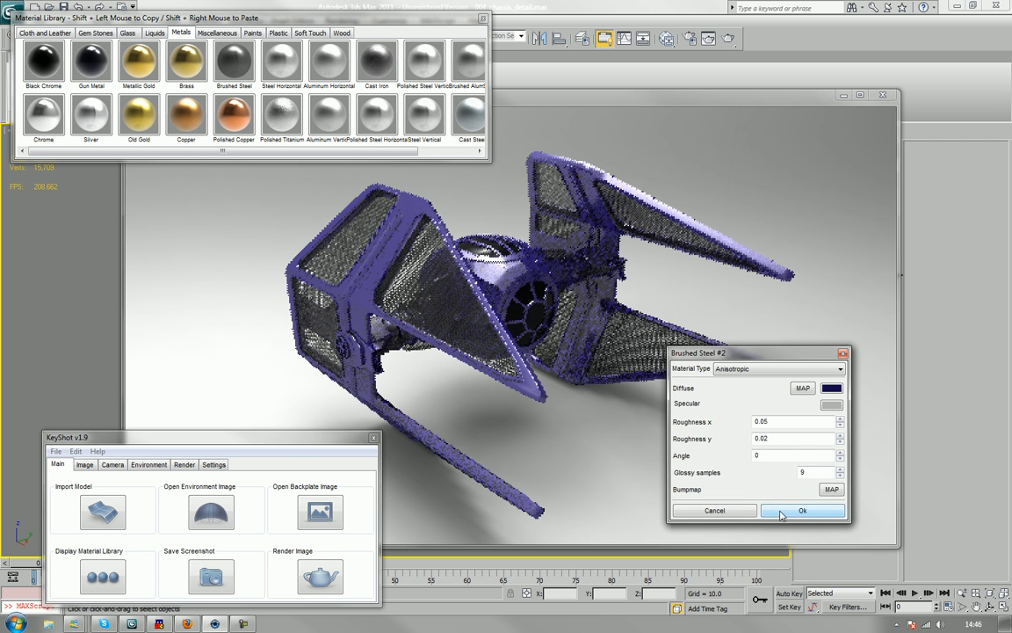
{"action": "left_click", "coordinate": [802, 511]}
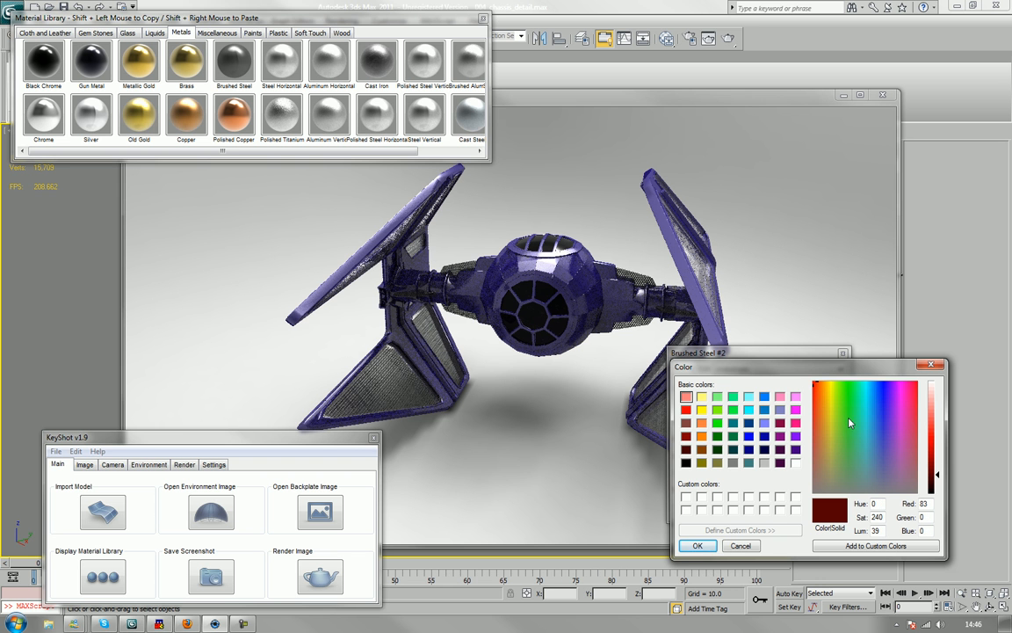
{"action": "mouse_move", "coordinate": [861, 393]}
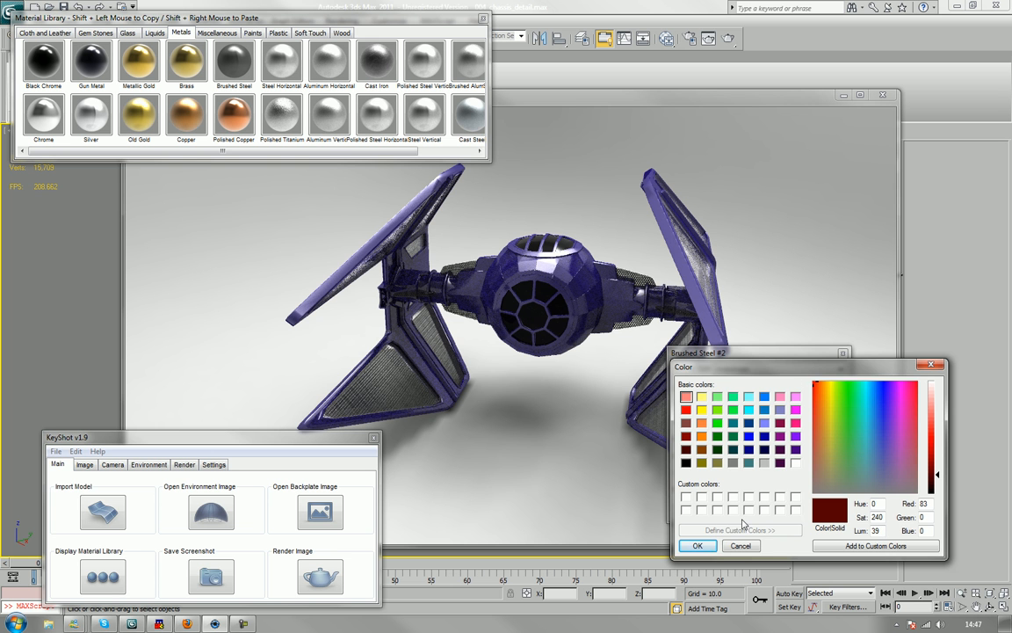
{"action": "left_click", "coordinate": [698, 545]}
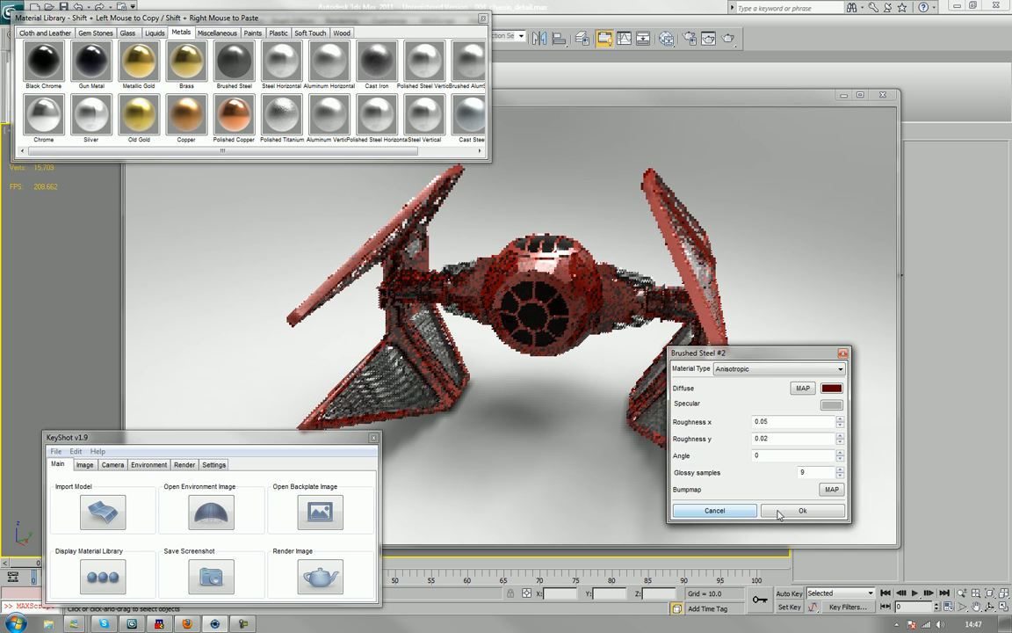
{"action": "left_click", "coordinate": [802, 511]}
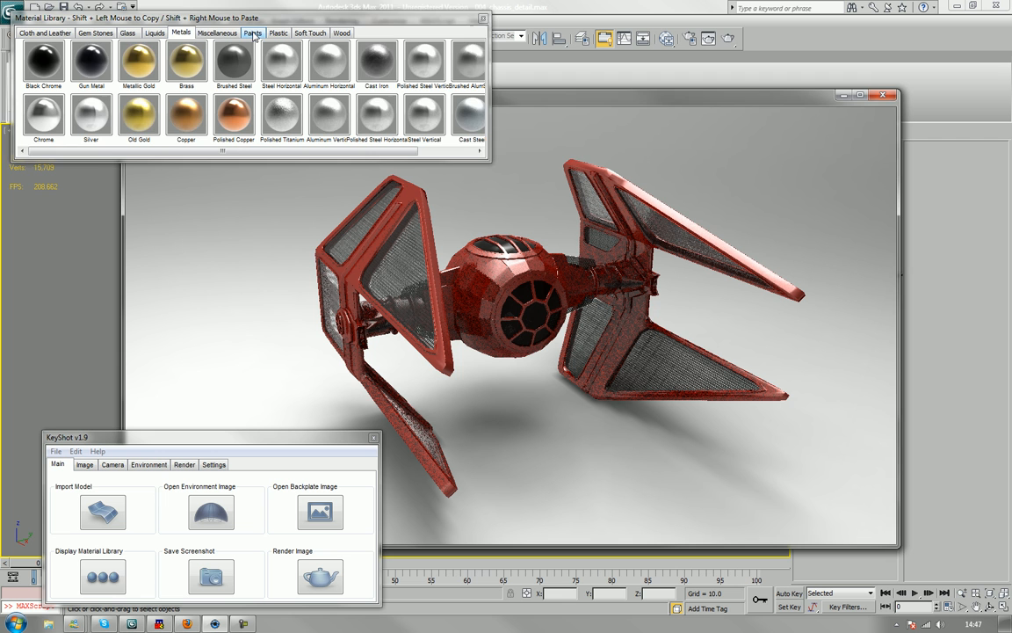
{"action": "left_click", "coordinate": [217, 32]}
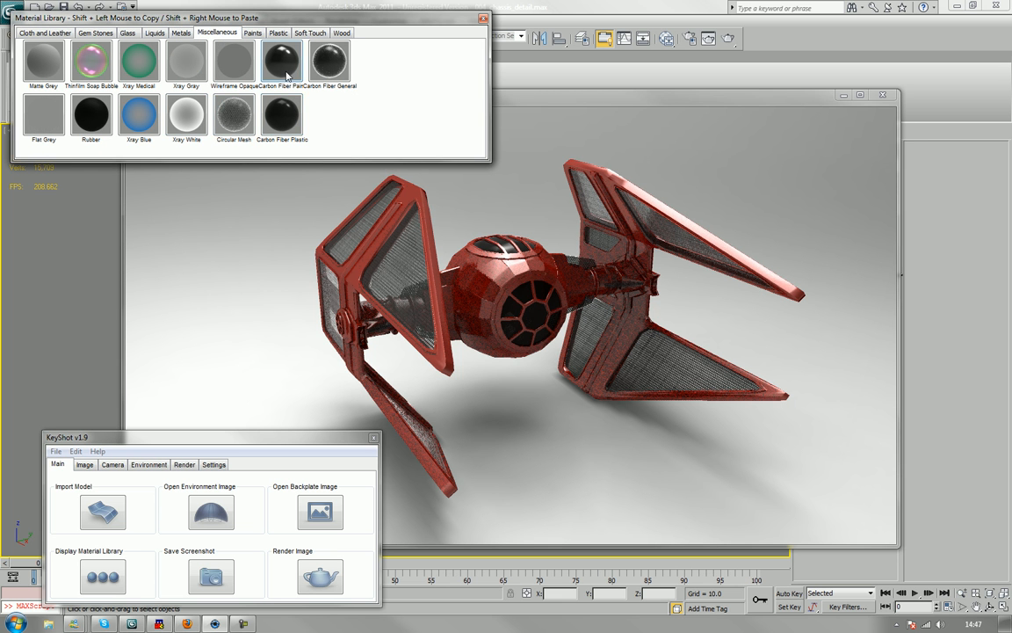
{"action": "left_click", "coordinate": [328, 60]}
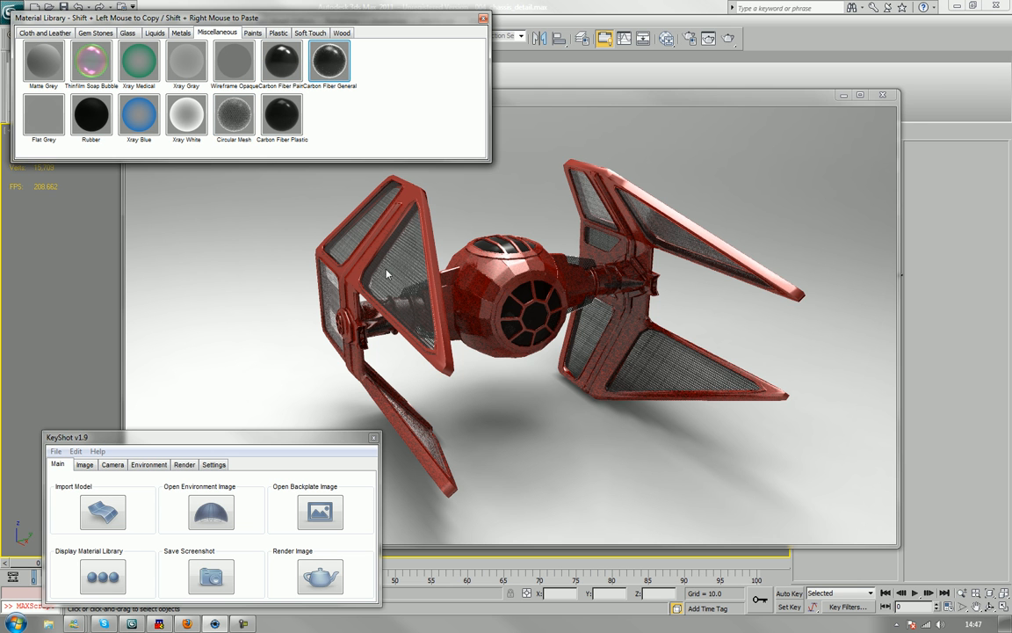
{"action": "double_click", "coordinate": [234, 114]}
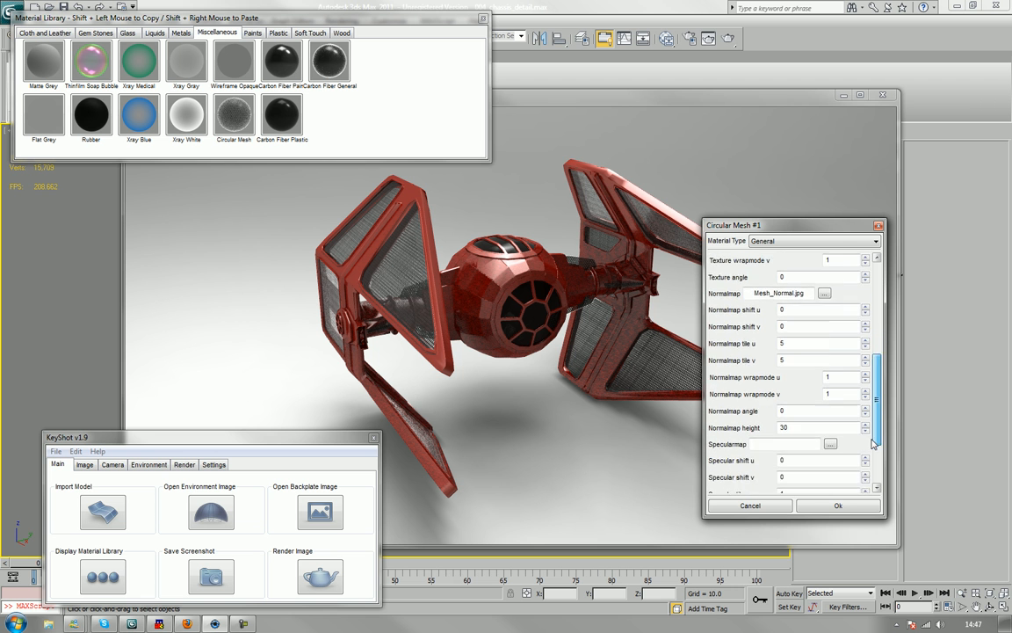
{"action": "scroll", "scroll_direction": "down", "scroll_amount": 3}
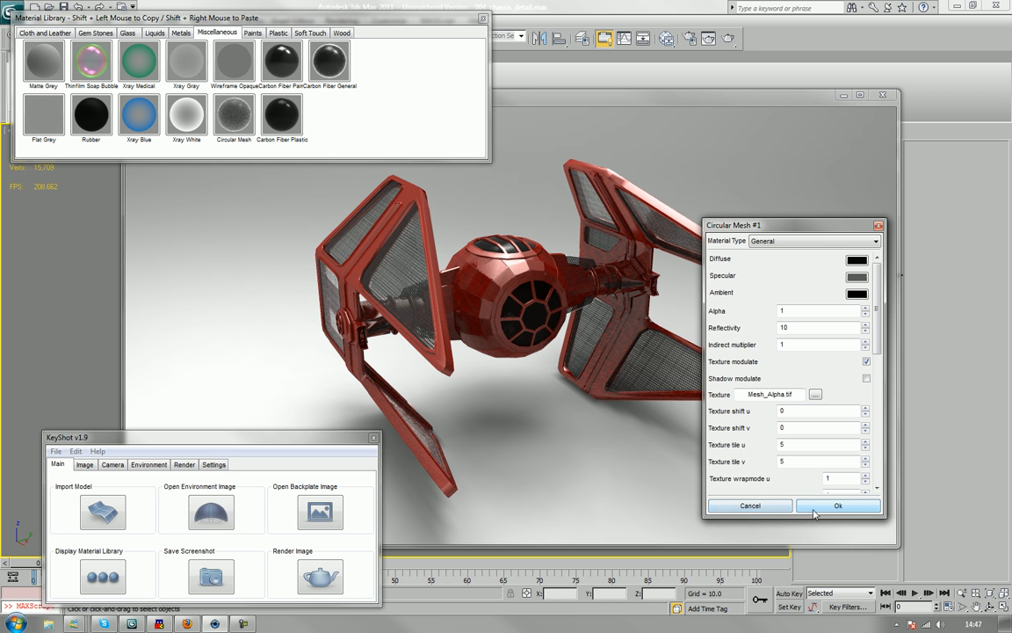
{"action": "left_click", "coordinate": [837, 505]}
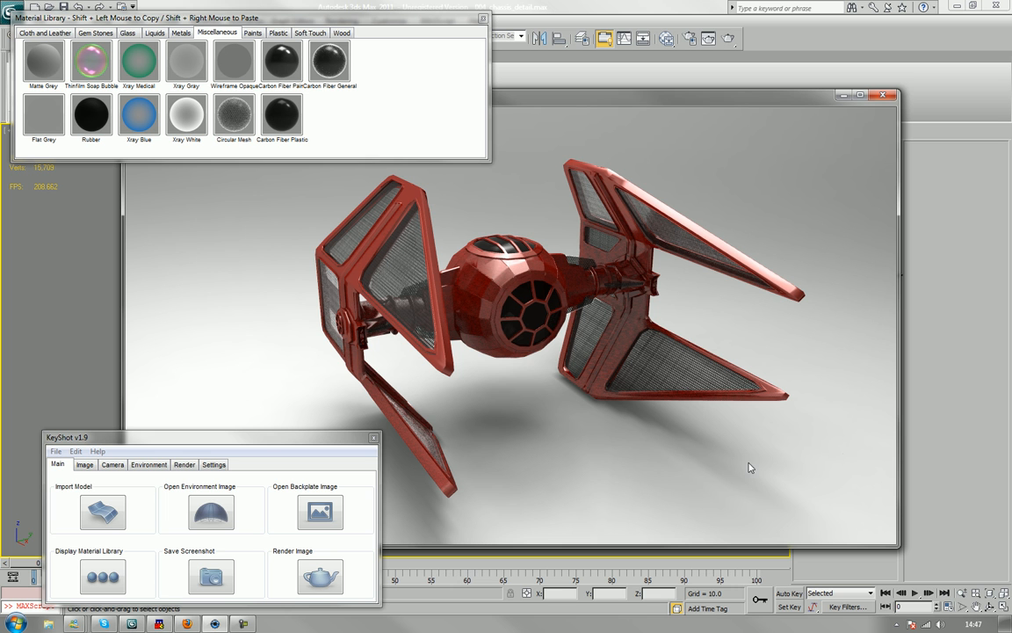
{"action": "mouse_move", "coordinate": [382, 340]}
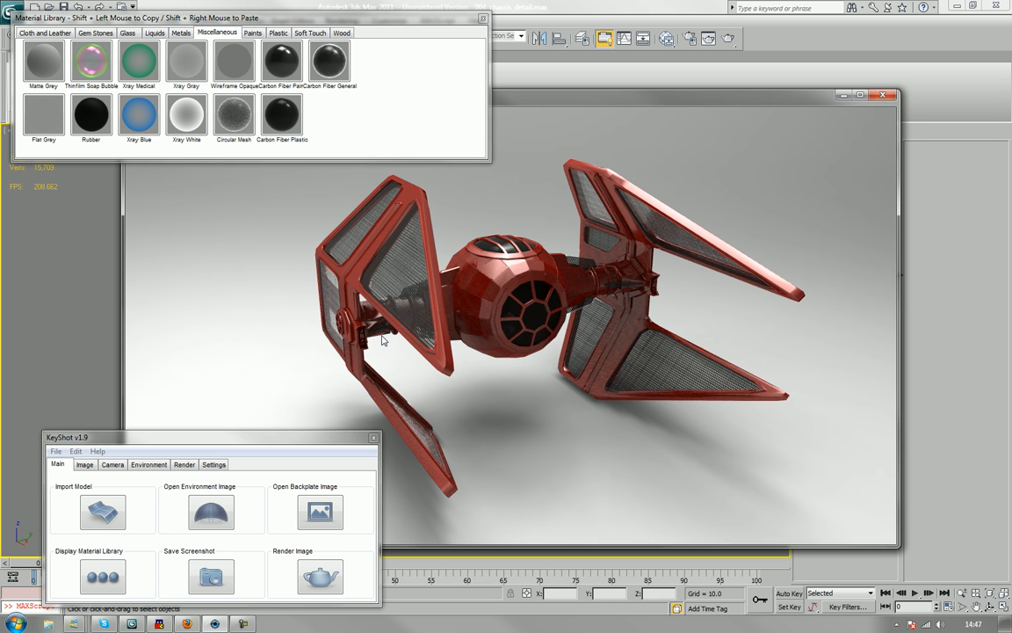
{"action": "mouse_move", "coordinate": [215, 160]}
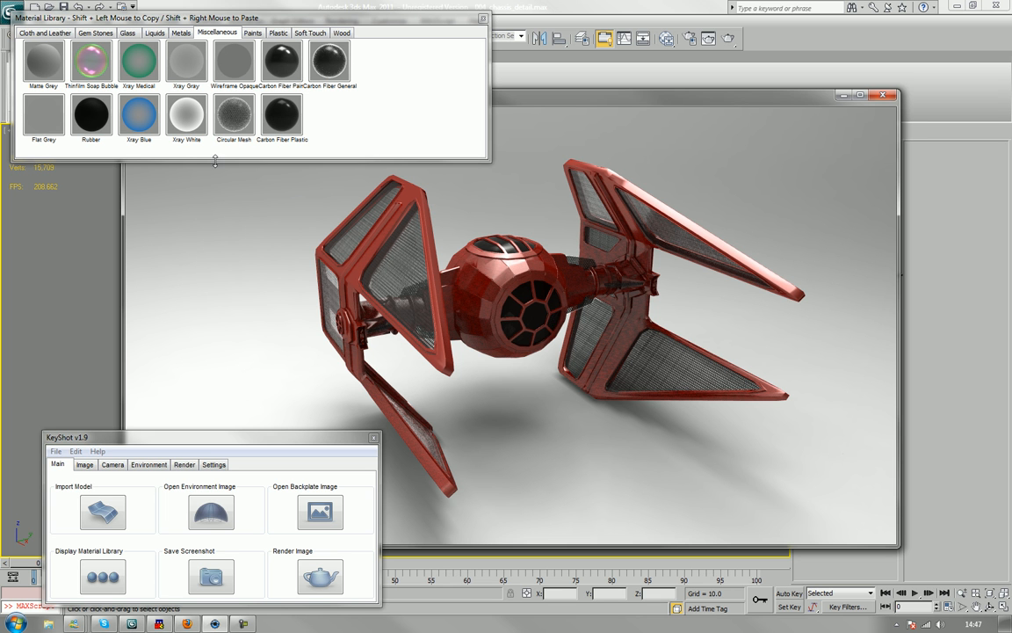
{"action": "mouse_move", "coordinate": [193, 157]}
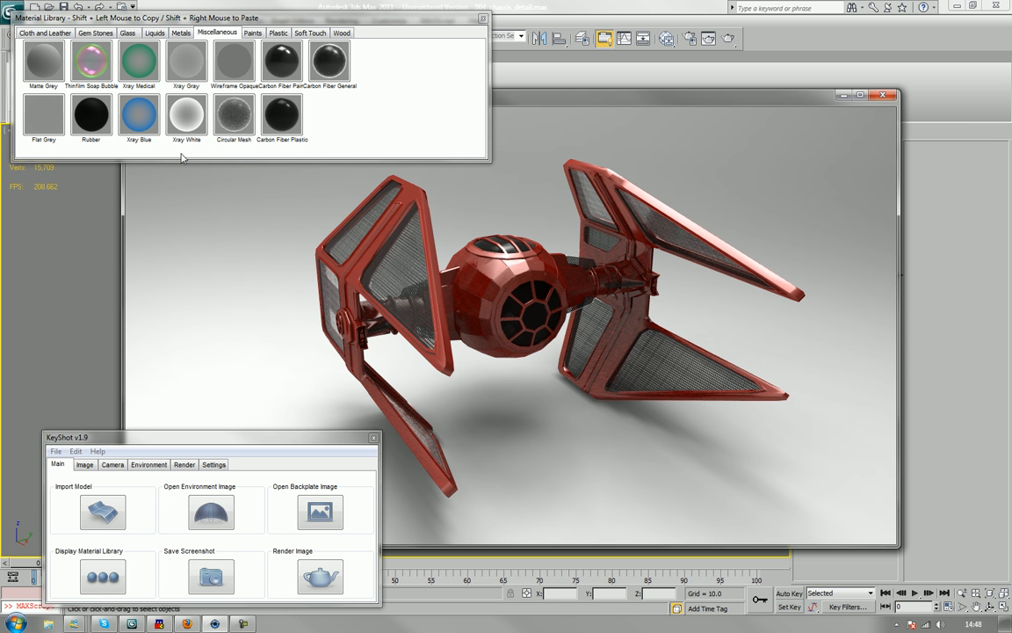
{"action": "mouse_move", "coordinate": [112, 38]}
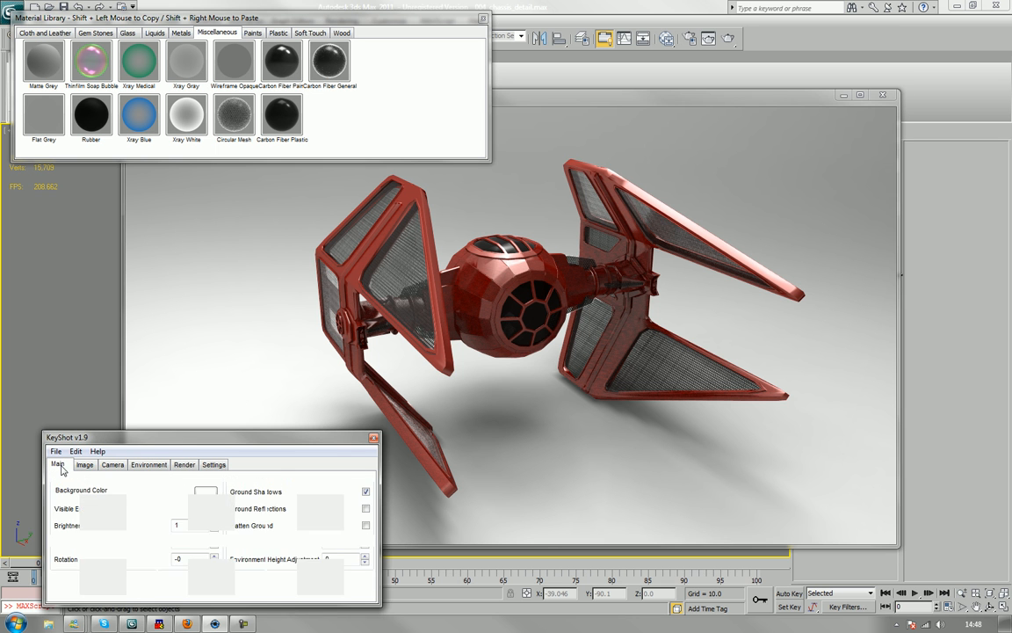
{"action": "left_click", "coordinate": [57, 464]}
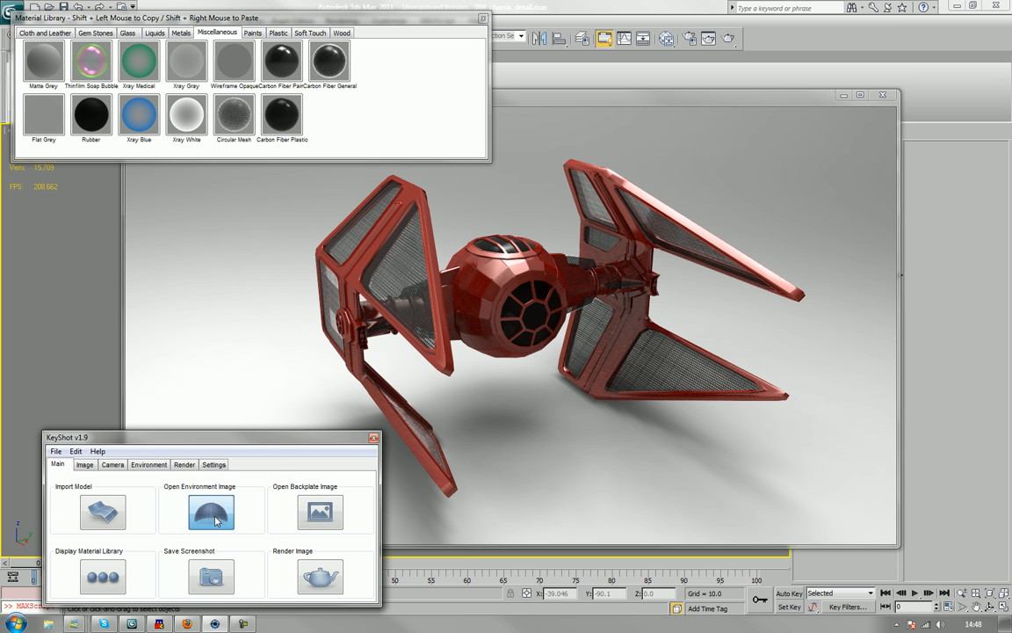
Step: Try the overhead_softbox and other HDRLightStudio .hdz environments
{"action": "left_click", "coordinate": [211, 512]}
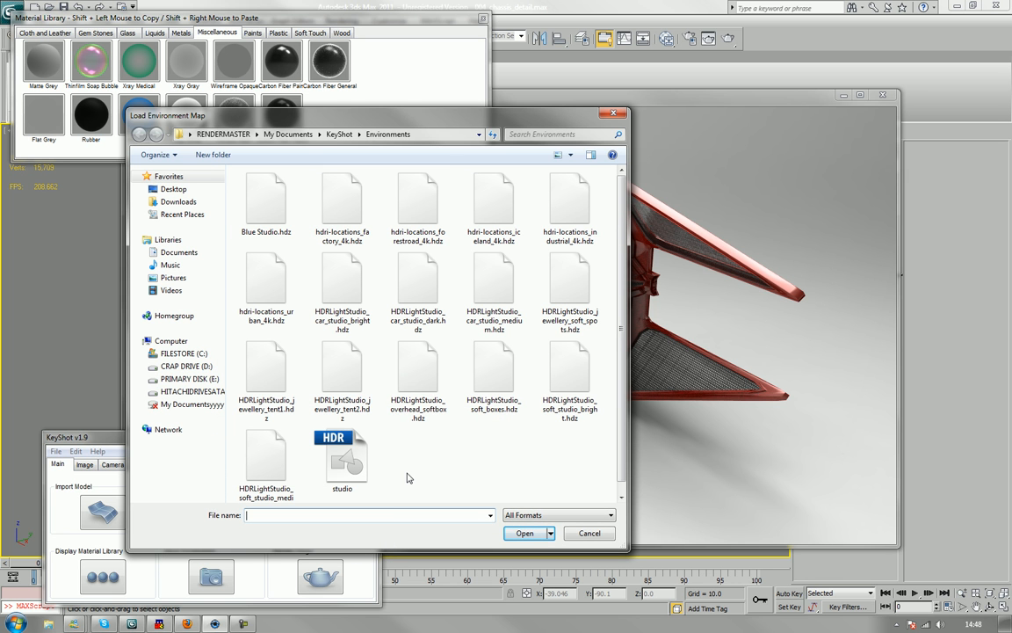
{"action": "mouse_move", "coordinate": [419, 369]}
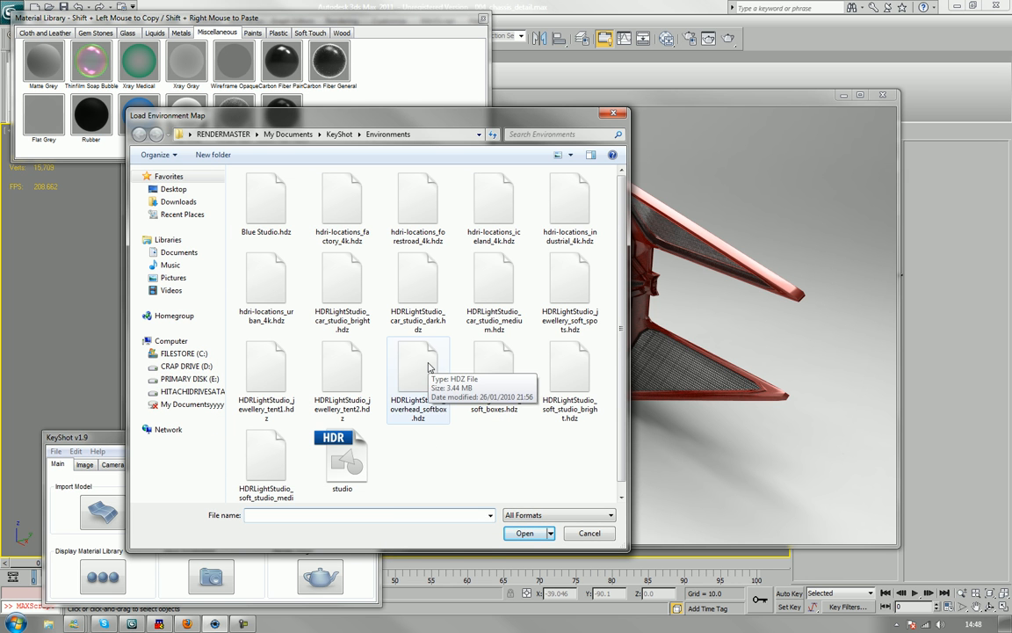
{"action": "left_click", "coordinate": [418, 364]}
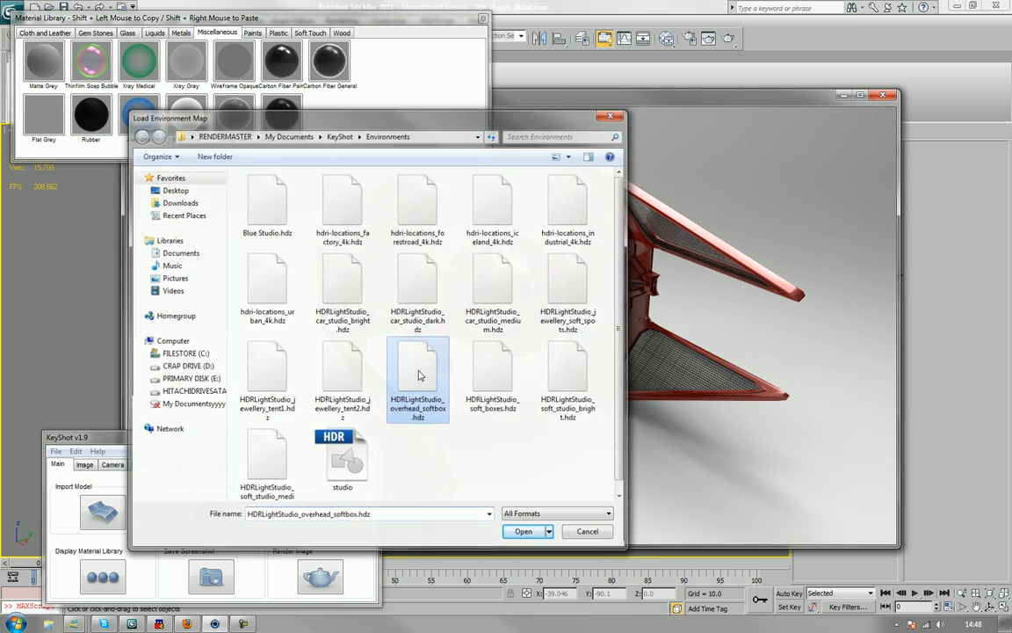
{"action": "left_click", "coordinate": [522, 531]}
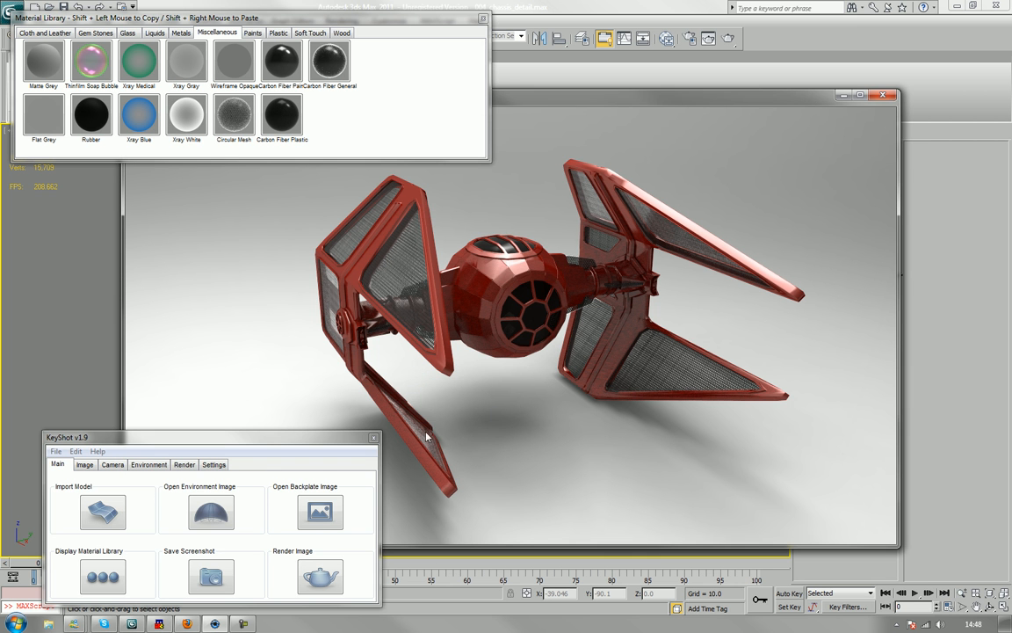
{"action": "left_click", "coordinate": [211, 512]}
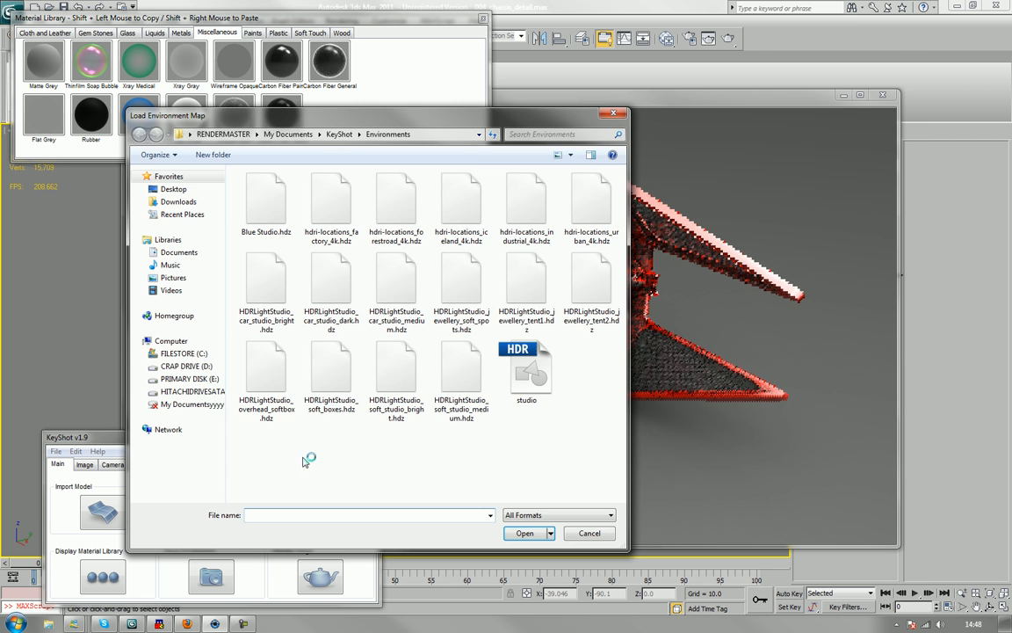
{"action": "left_click", "coordinate": [589, 532]}
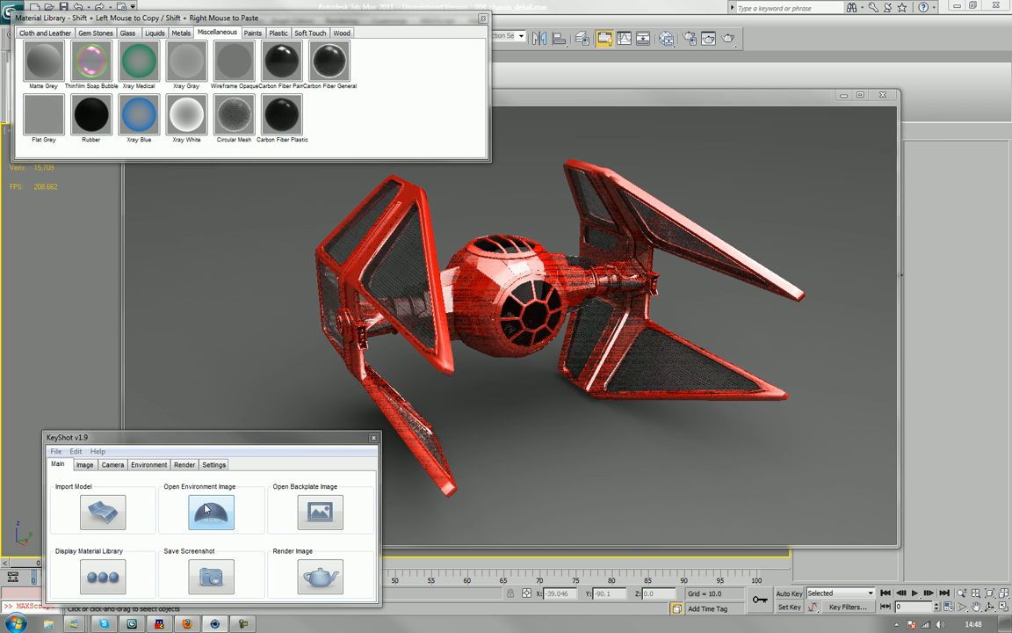
{"action": "left_click", "coordinate": [211, 512]}
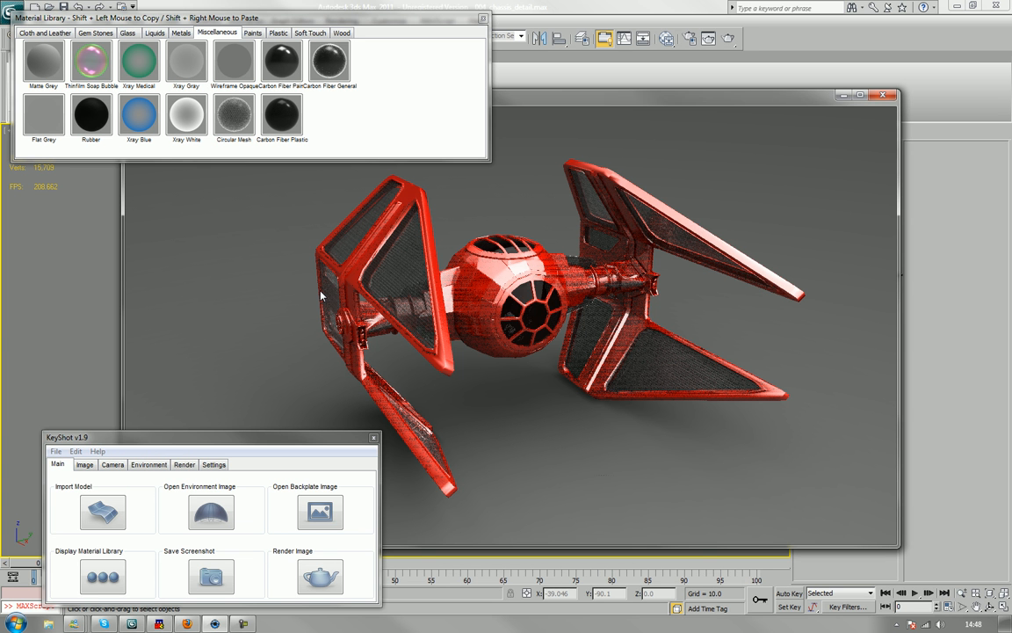
{"action": "mouse_move", "coordinate": [282, 309]}
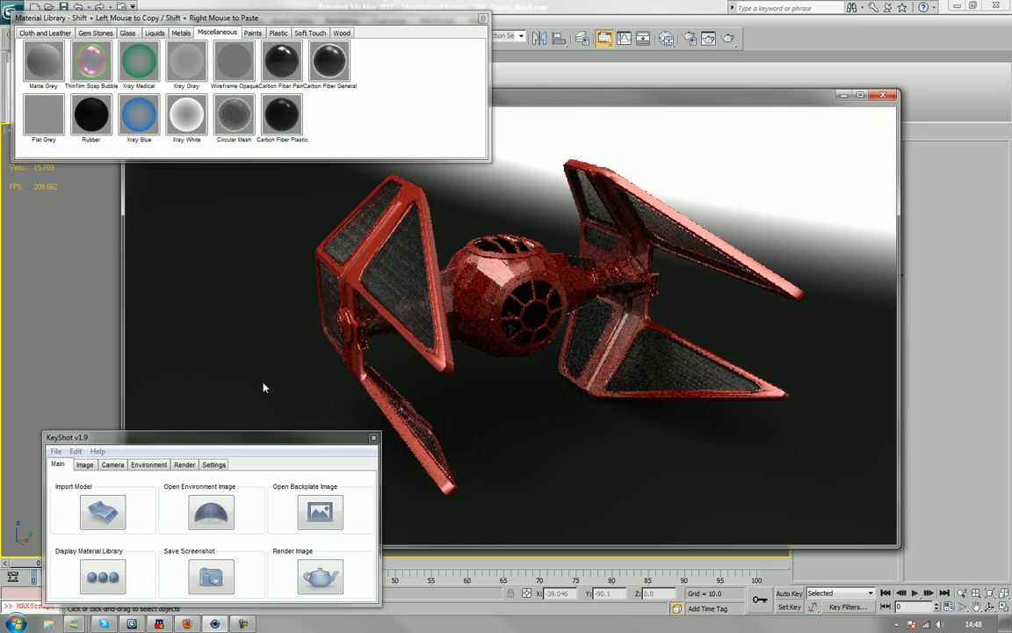
Step: Load jewellery_tent1.hdz, then settle on car_studio_bright.hdz as the environment
{"action": "left_click", "coordinate": [211, 511]}
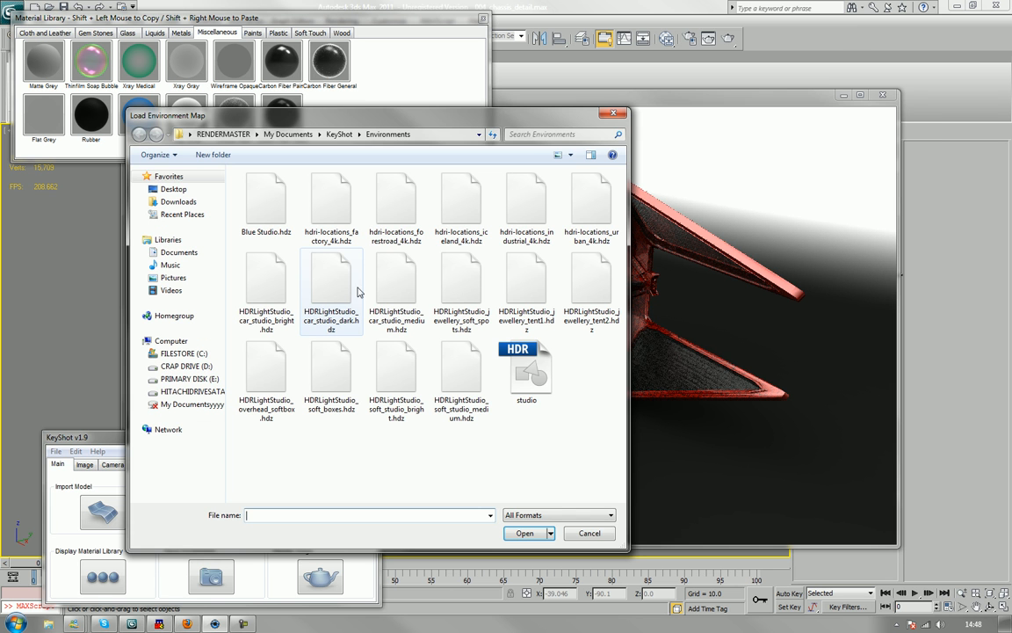
{"action": "mouse_move", "coordinate": [266, 281]}
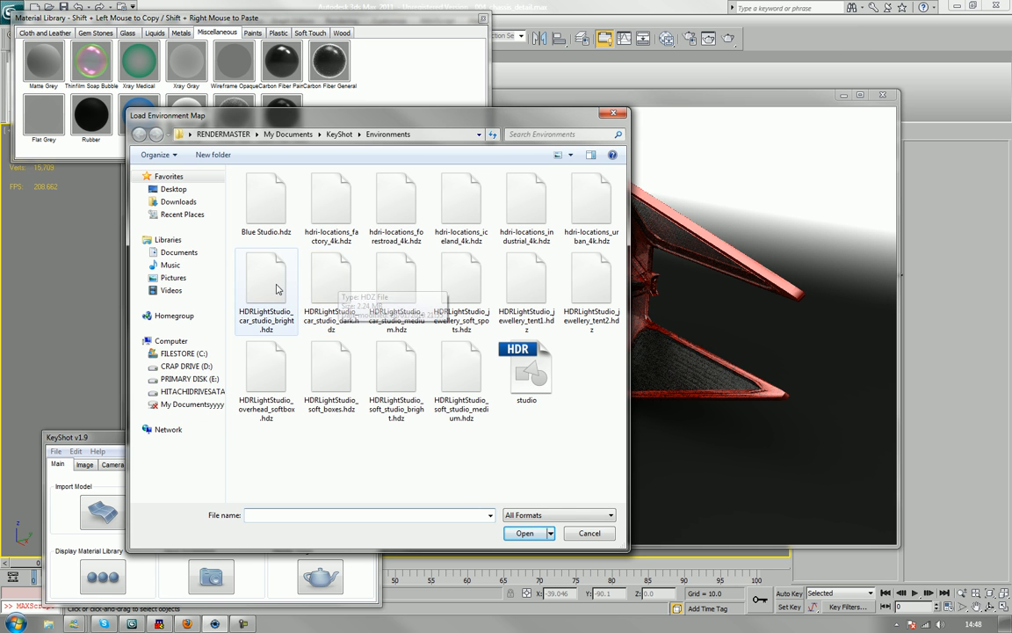
{"action": "mouse_move", "coordinate": [592, 206]}
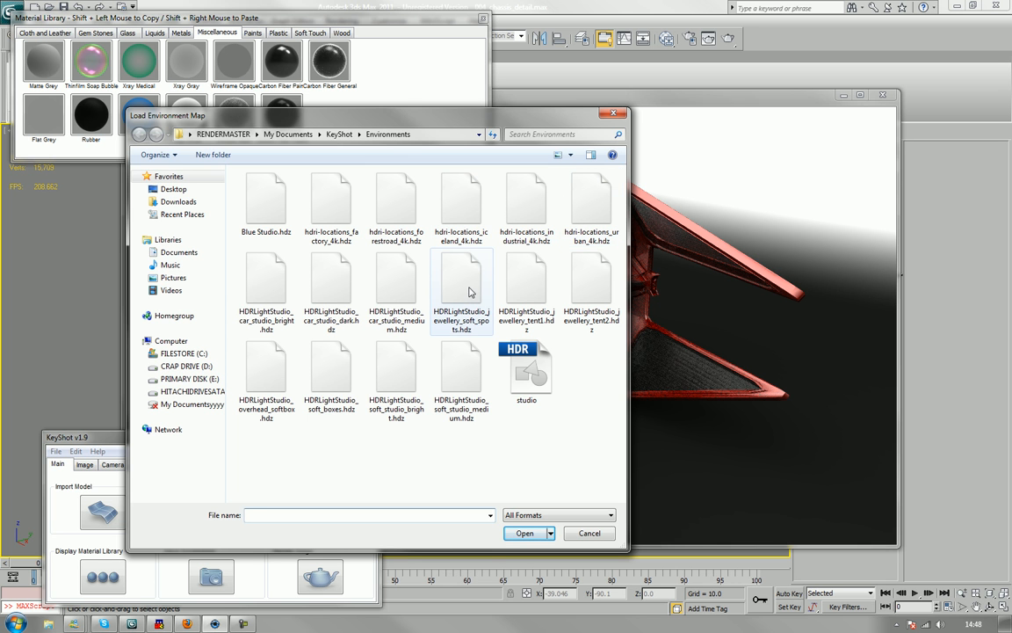
{"action": "mouse_move", "coordinate": [481, 278]}
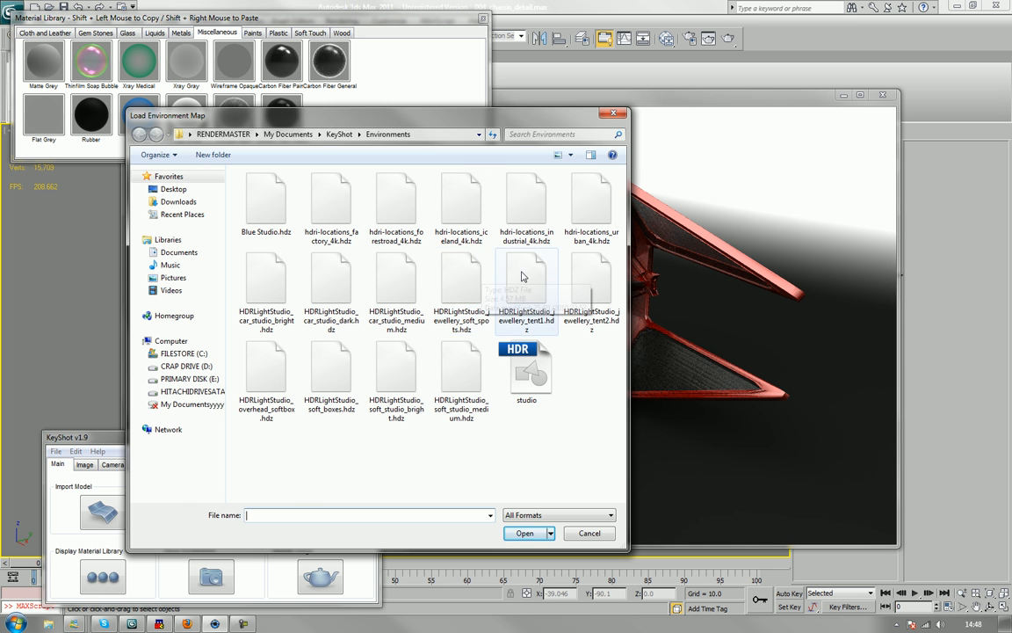
{"action": "left_click", "coordinate": [589, 533]}
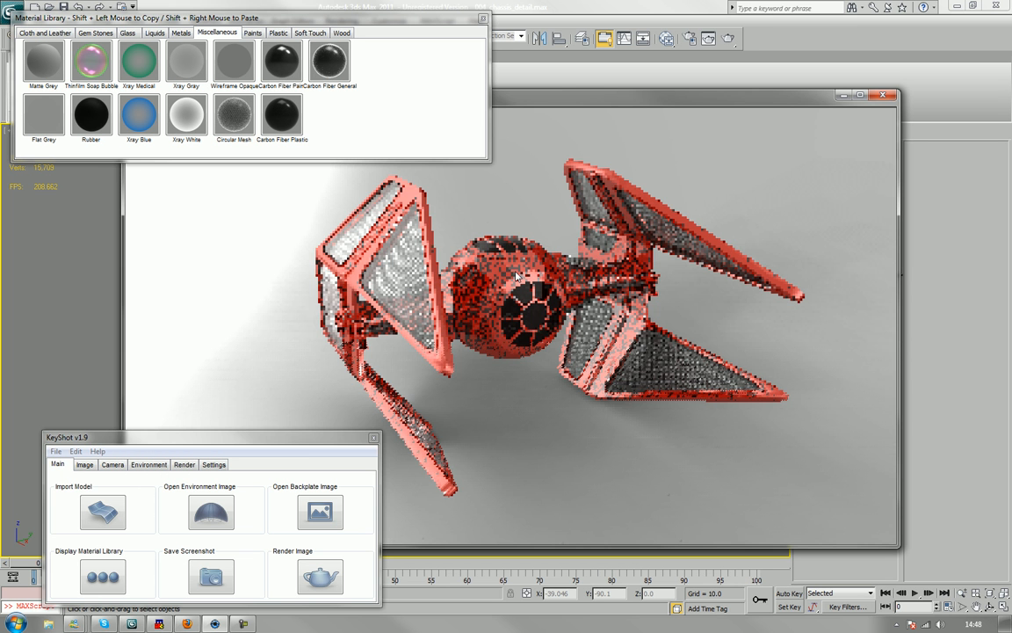
{"action": "left_click", "coordinate": [211, 512]}
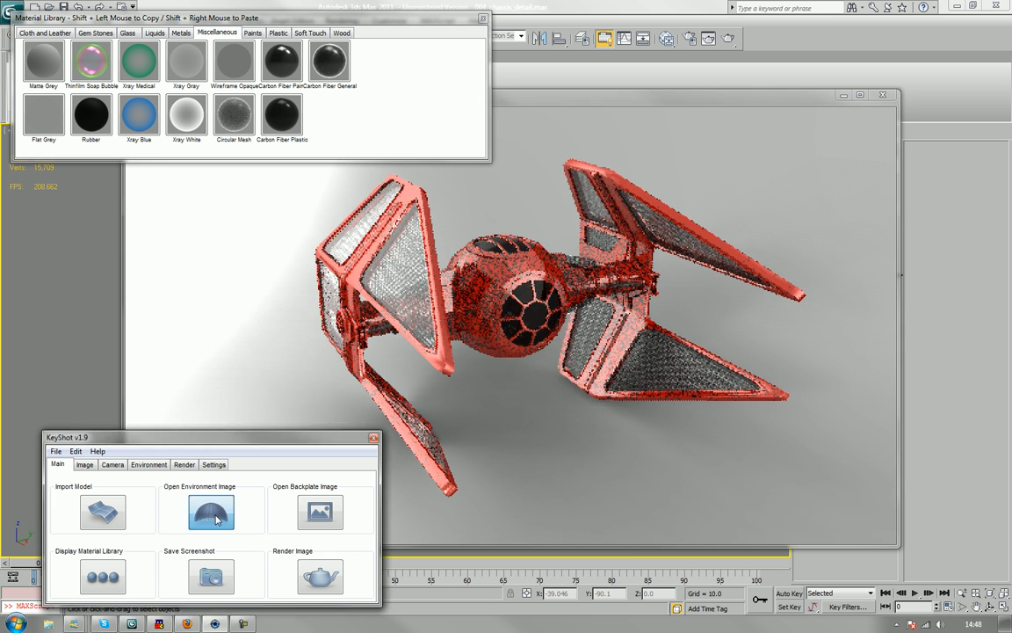
{"action": "left_click", "coordinate": [211, 512]}
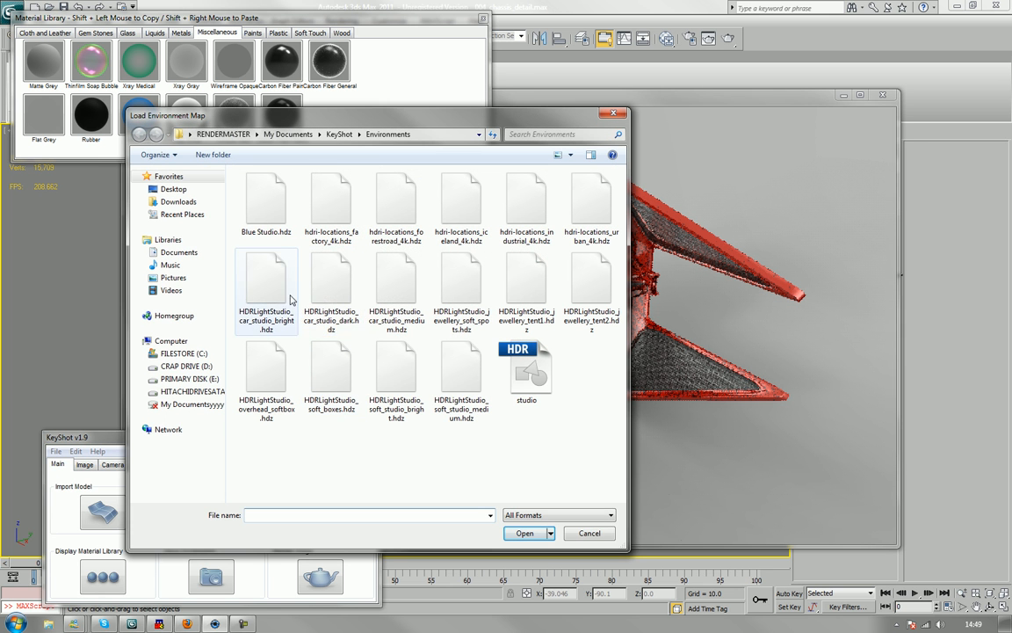
{"action": "left_click", "coordinate": [589, 534]}
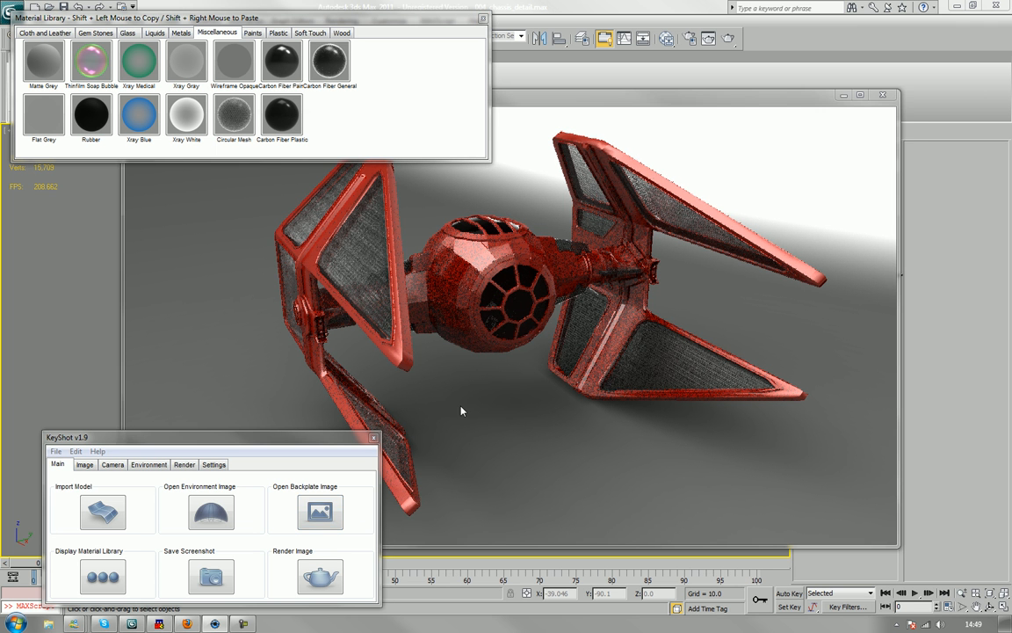
{"action": "left_click", "coordinate": [320, 512]}
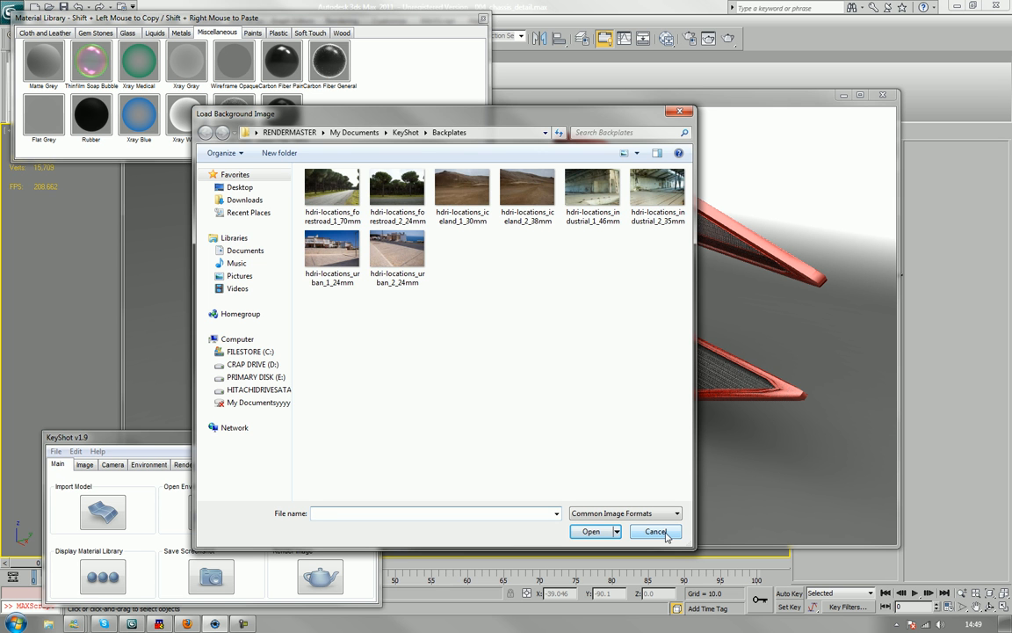
{"action": "left_click", "coordinate": [655, 530]}
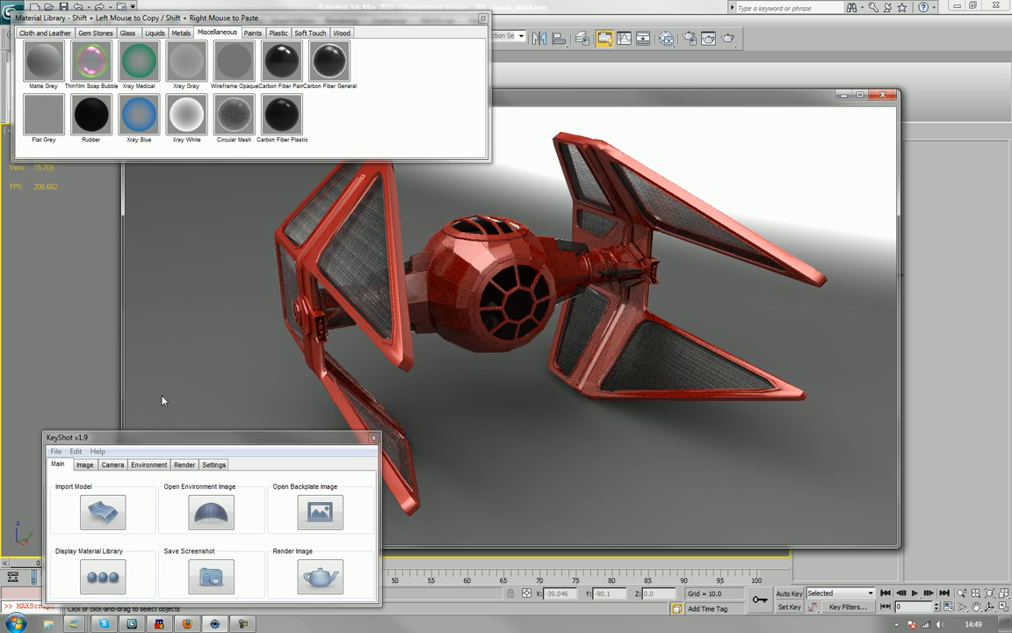
{"action": "mouse_move", "coordinate": [270, 455]}
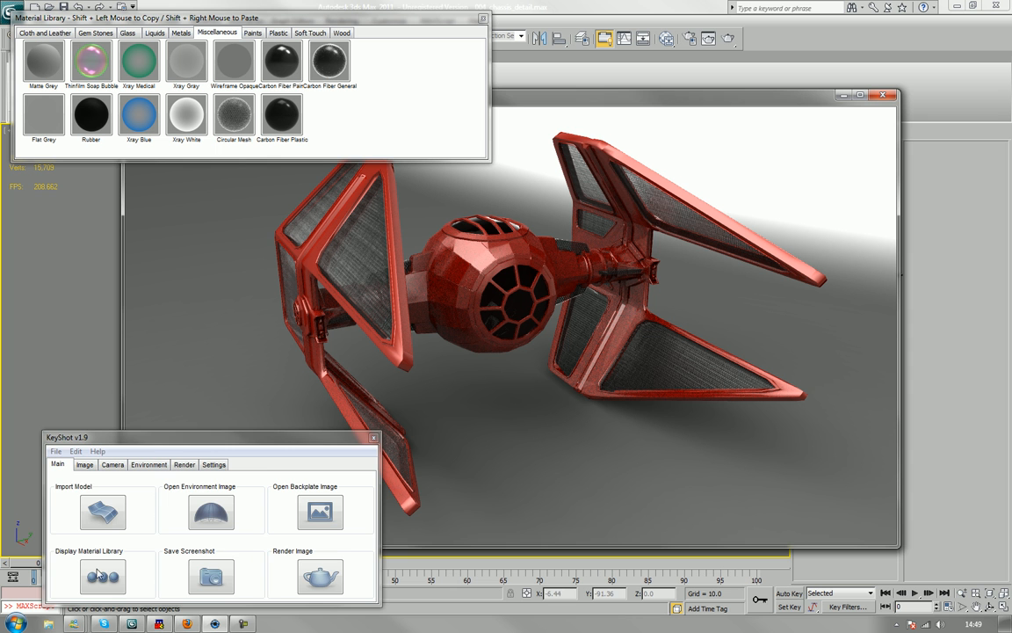
Step: Enable depth of field focused on the ship at about 7.27
{"action": "left_click", "coordinate": [112, 464]}
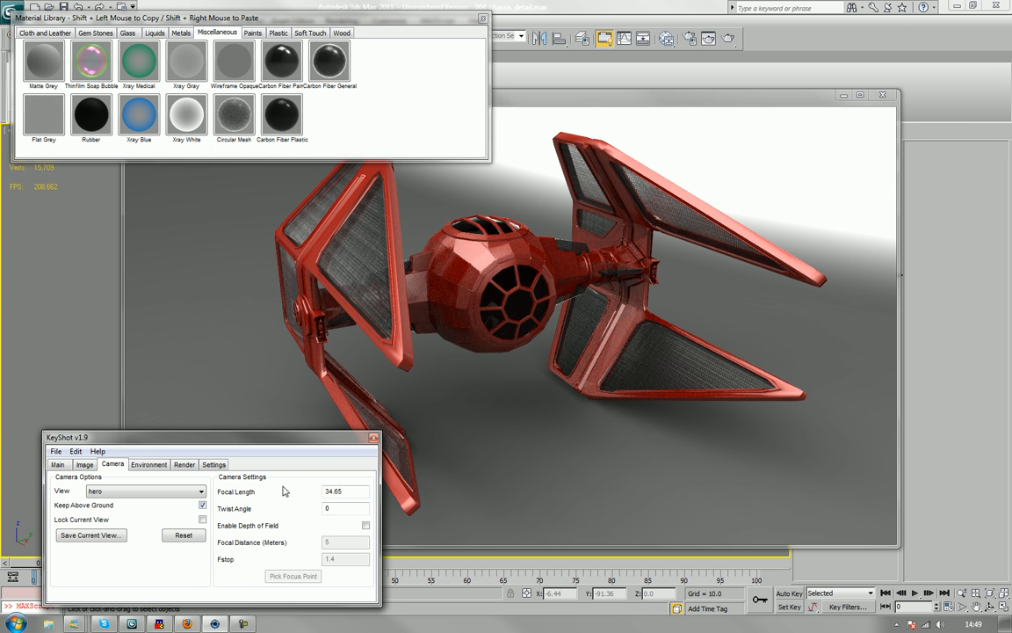
{"action": "left_click", "coordinate": [366, 525]}
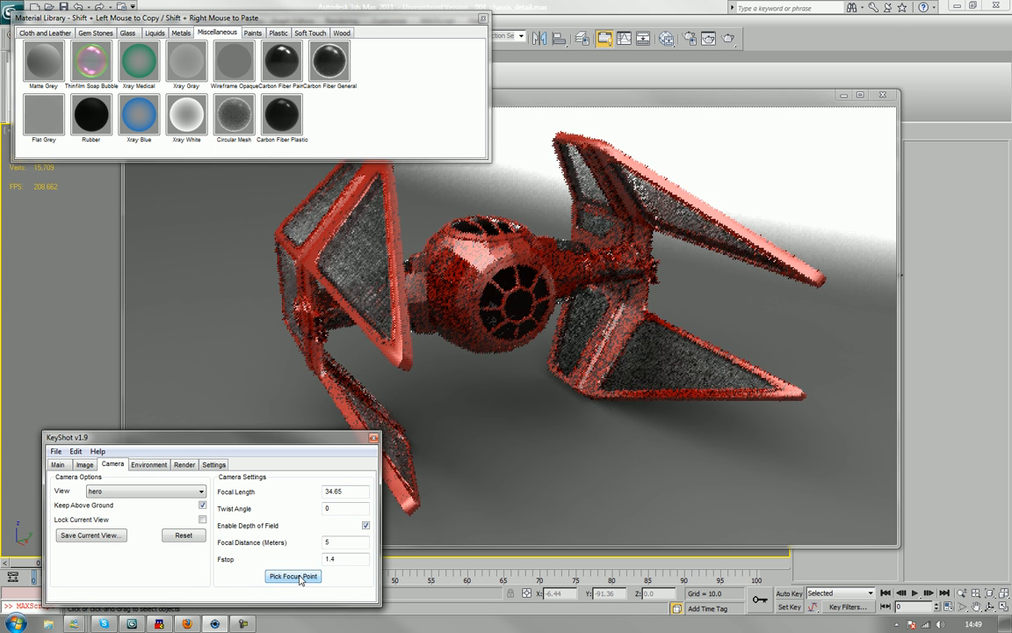
{"action": "left_click", "coordinate": [293, 576]}
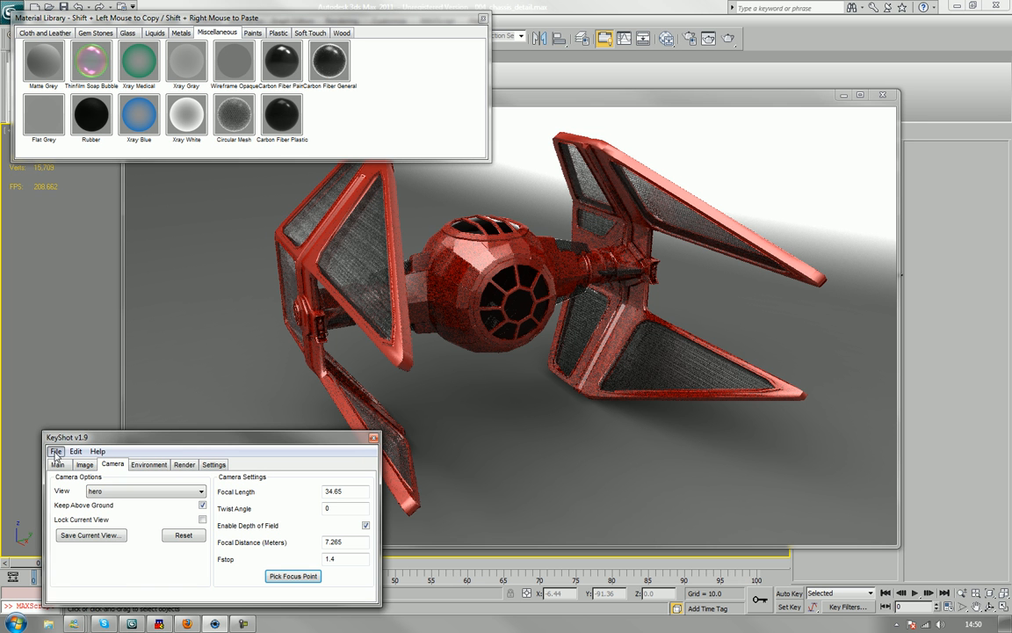
{"action": "left_click", "coordinate": [55, 451]}
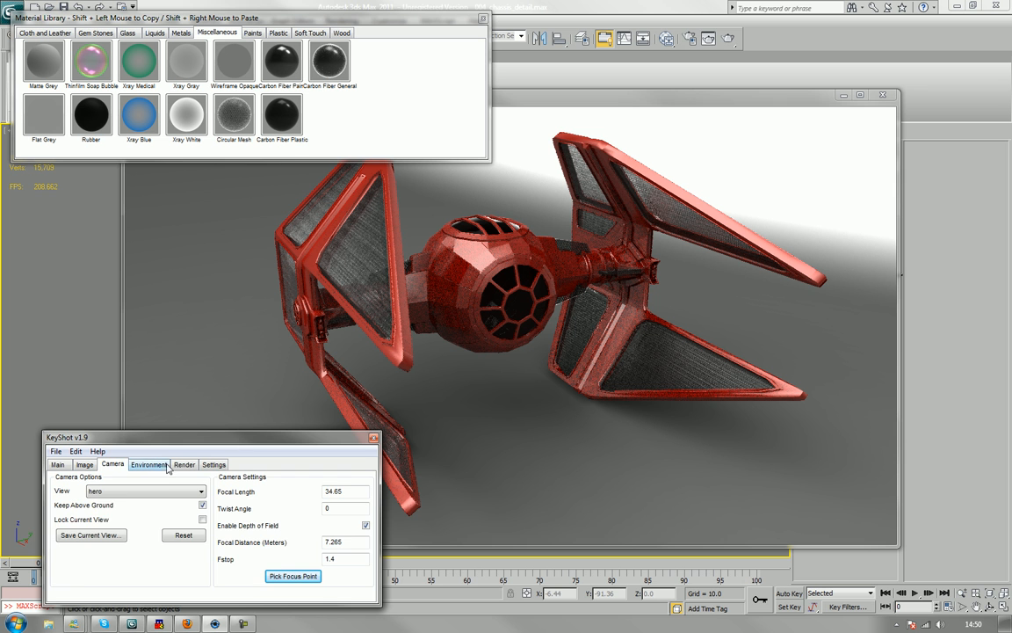
{"action": "left_click", "coordinate": [184, 464]}
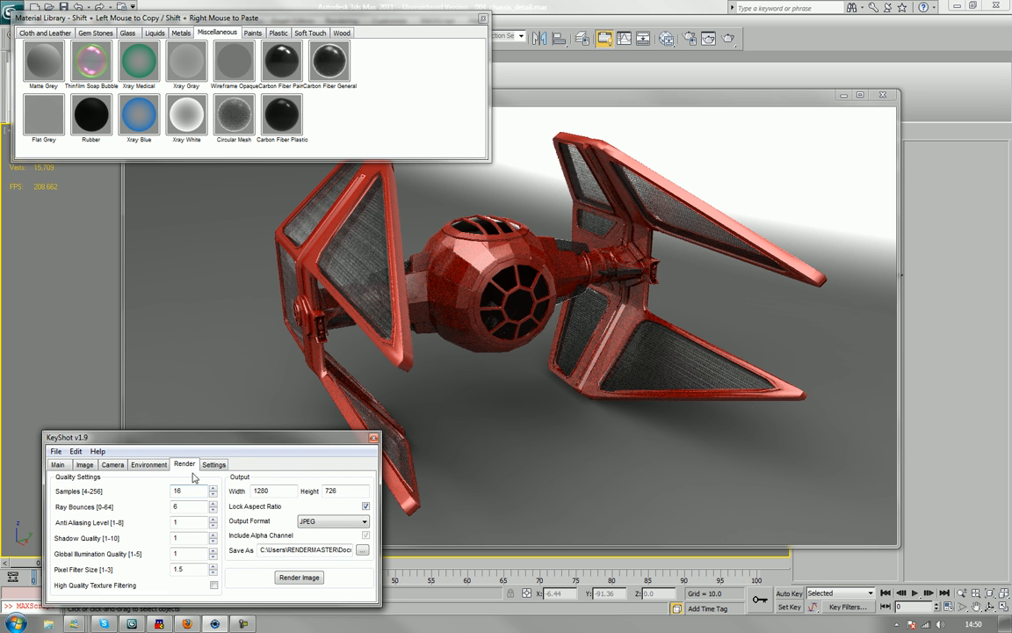